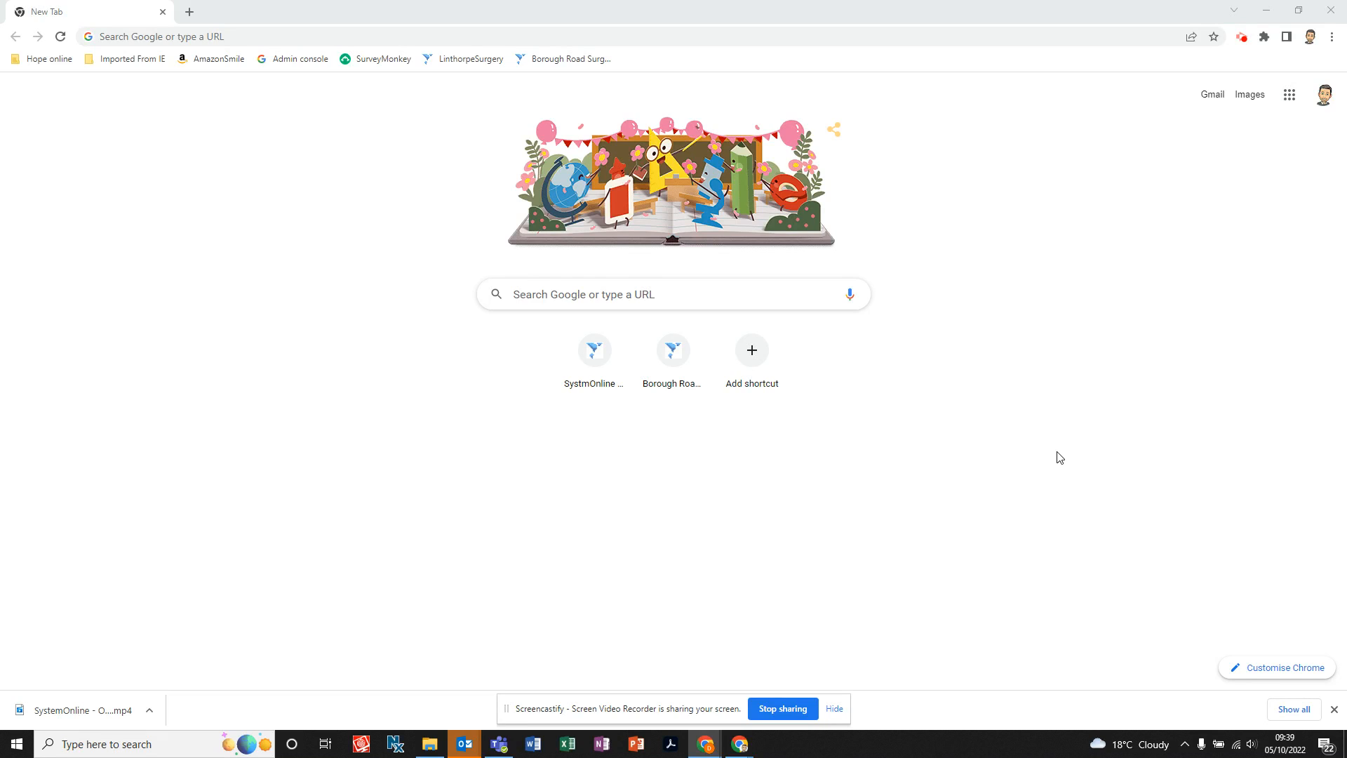
pyautogui.moveTo(942, 395)
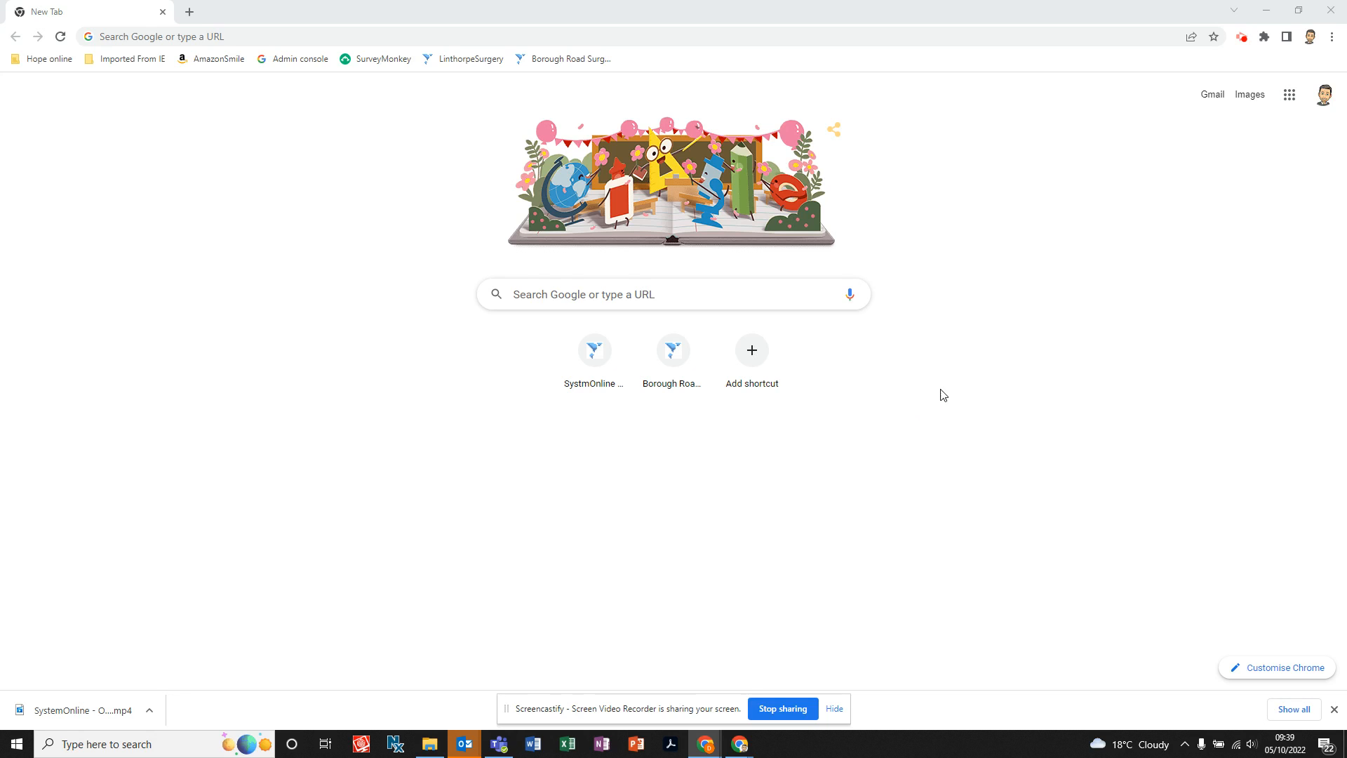
pyautogui.moveTo(991, 358)
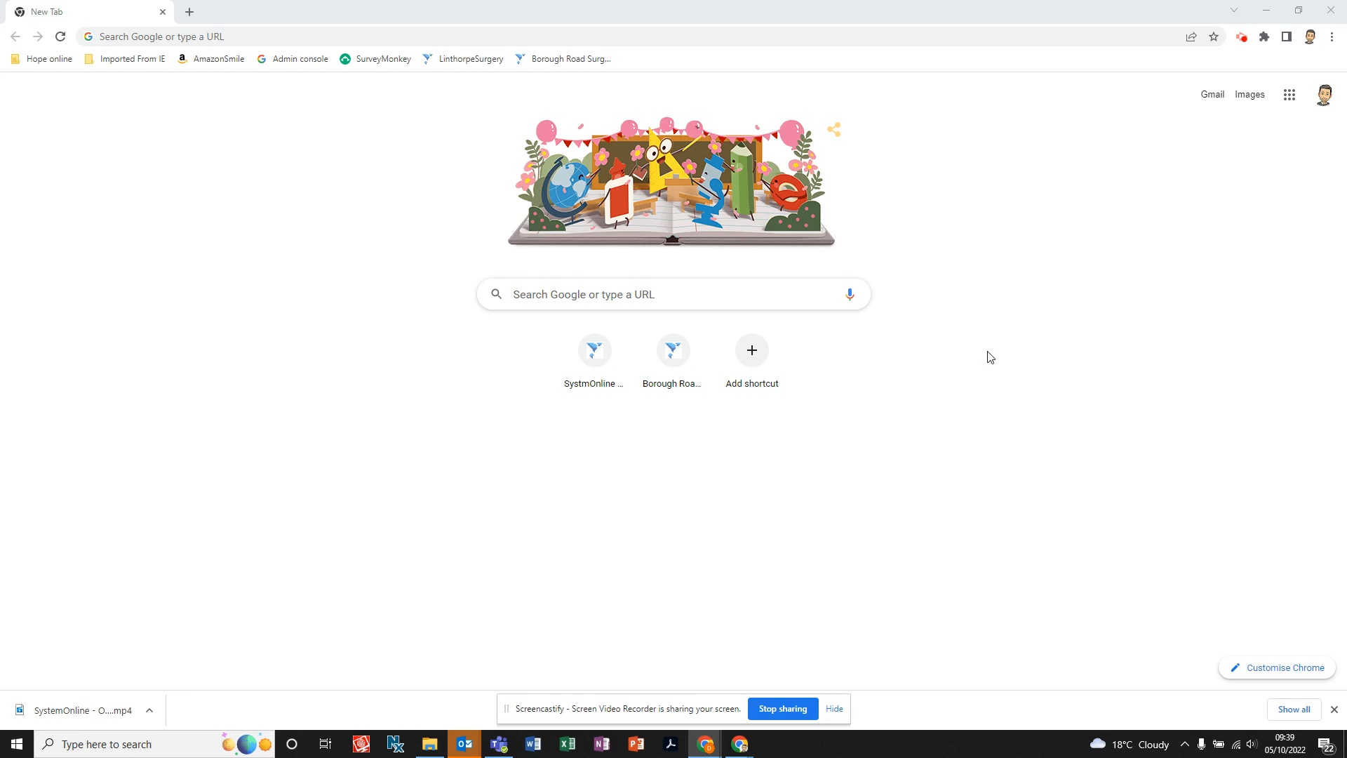
pyautogui.moveTo(424, 299)
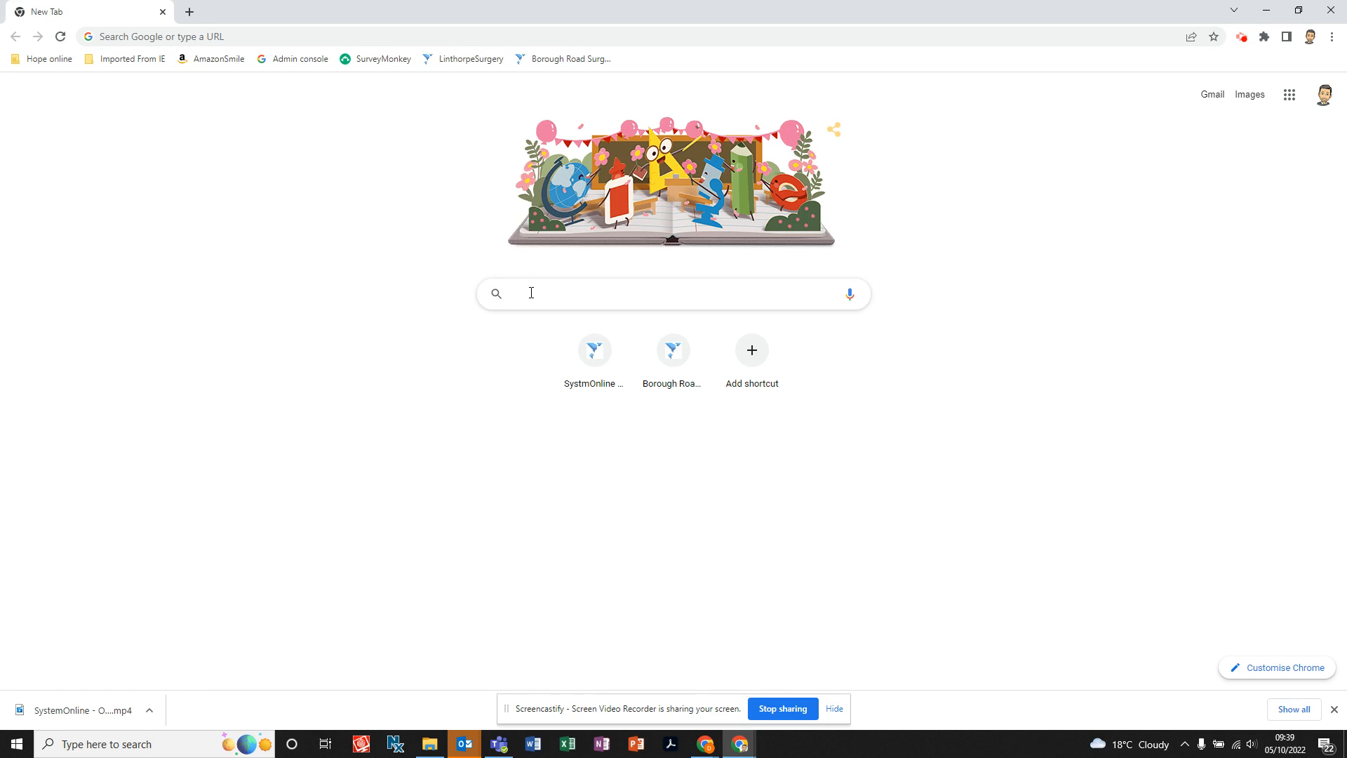
# Run a Google search for 'linthorpe surgery' from the New Tab page
pyautogui.write('linth')
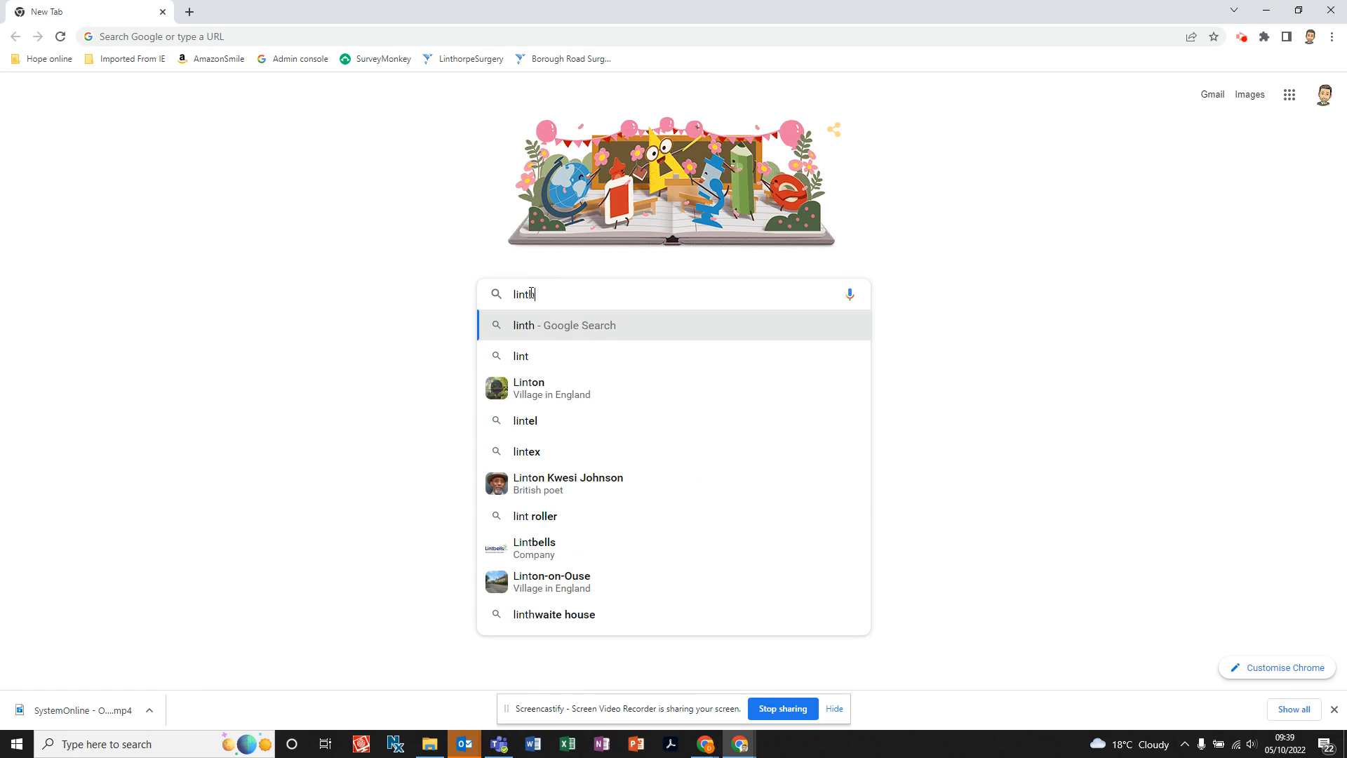
pyautogui.write('horpe surgery')
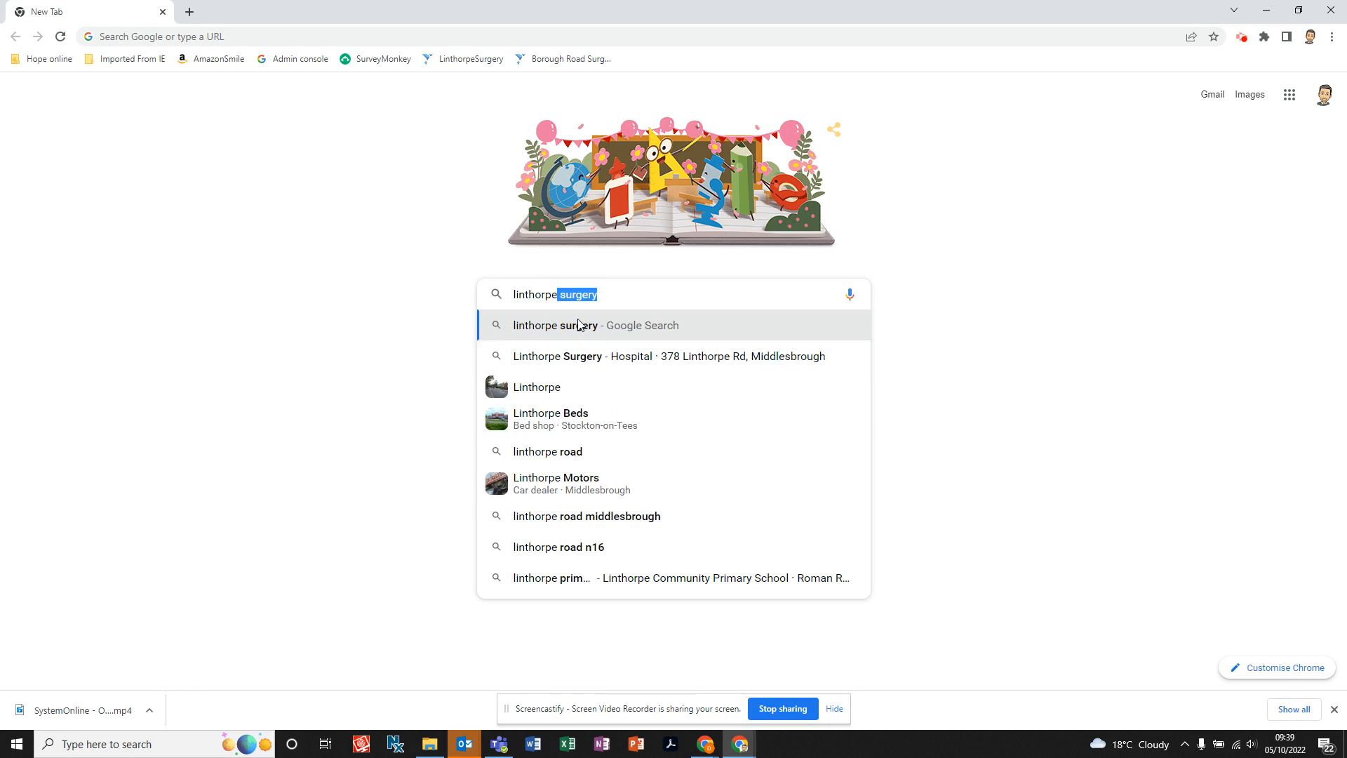
pyautogui.click(577, 325)
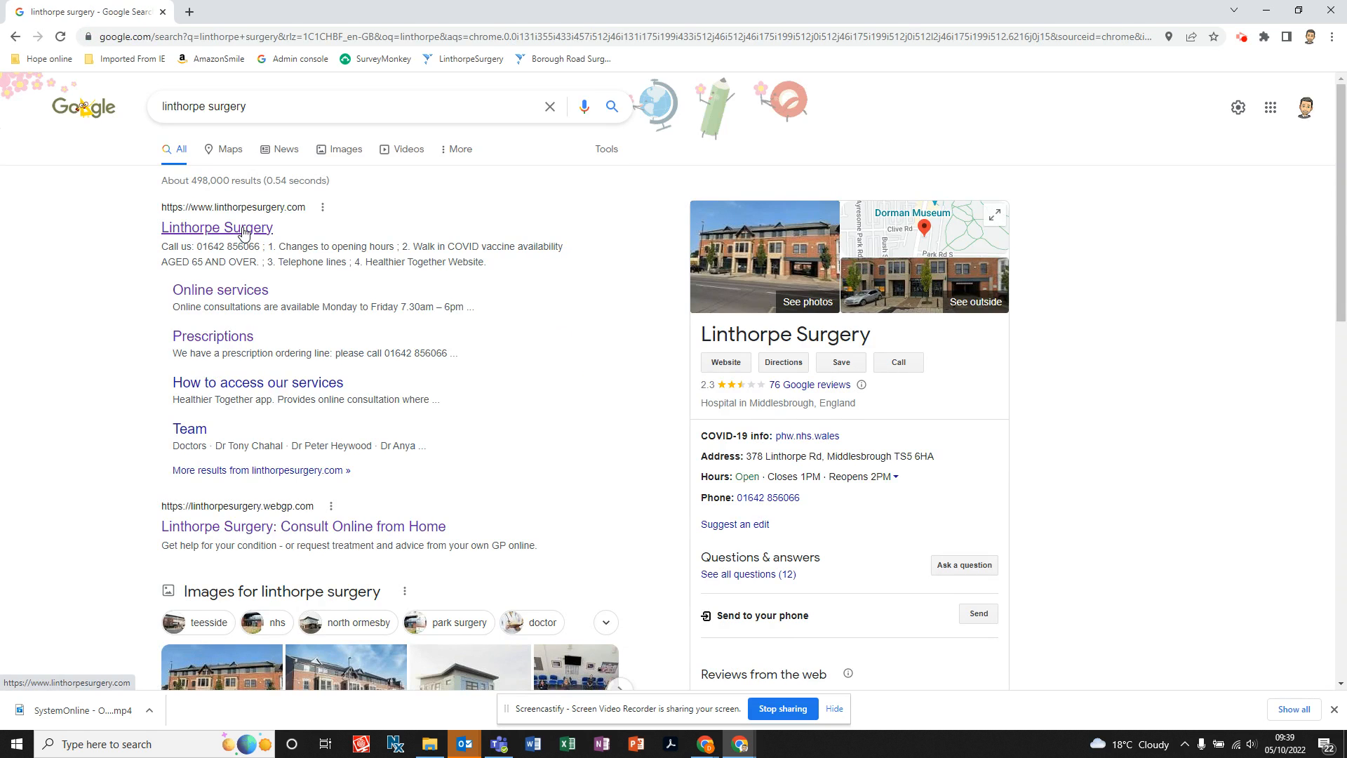
# Go to the Linthorpe Surgery website and start its eConsult service with GET STARTED
pyautogui.click(217, 227)
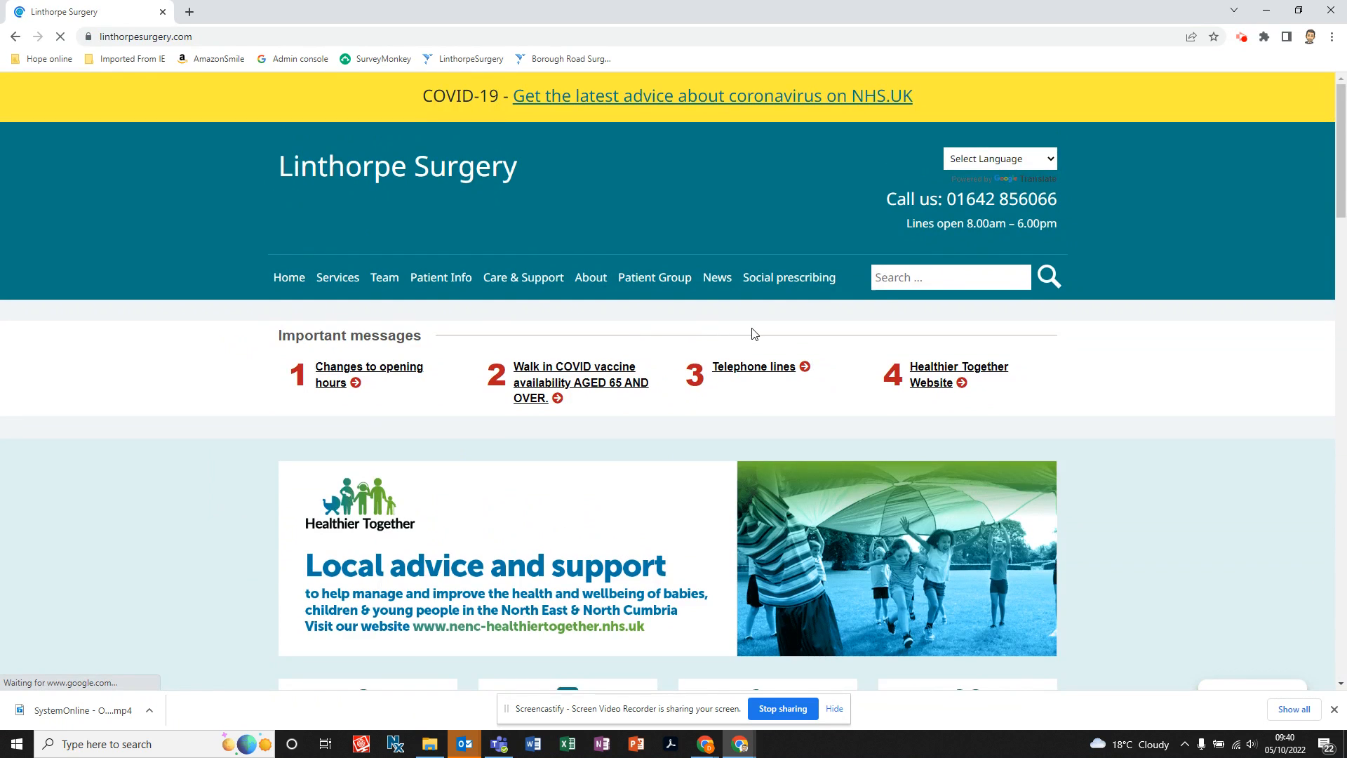
pyautogui.scroll(-3)
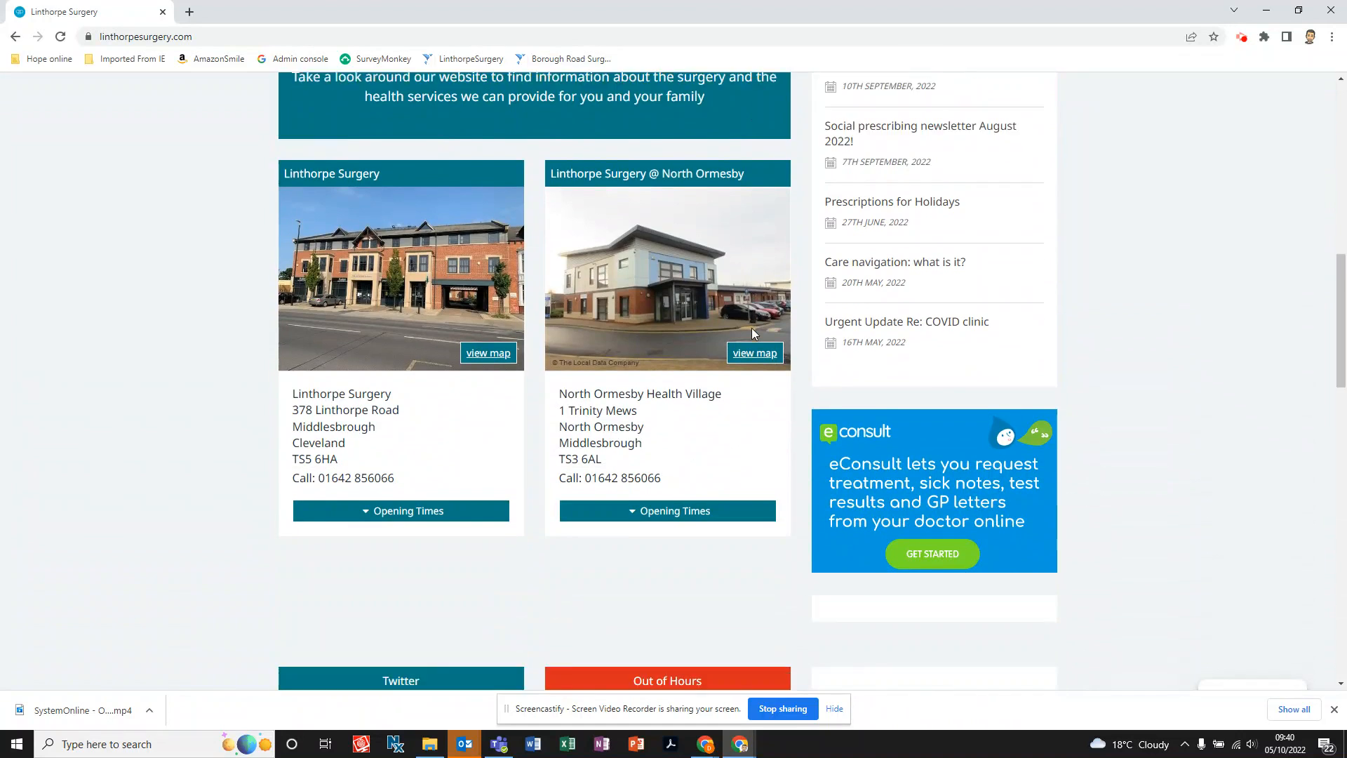
pyautogui.scroll(-3)
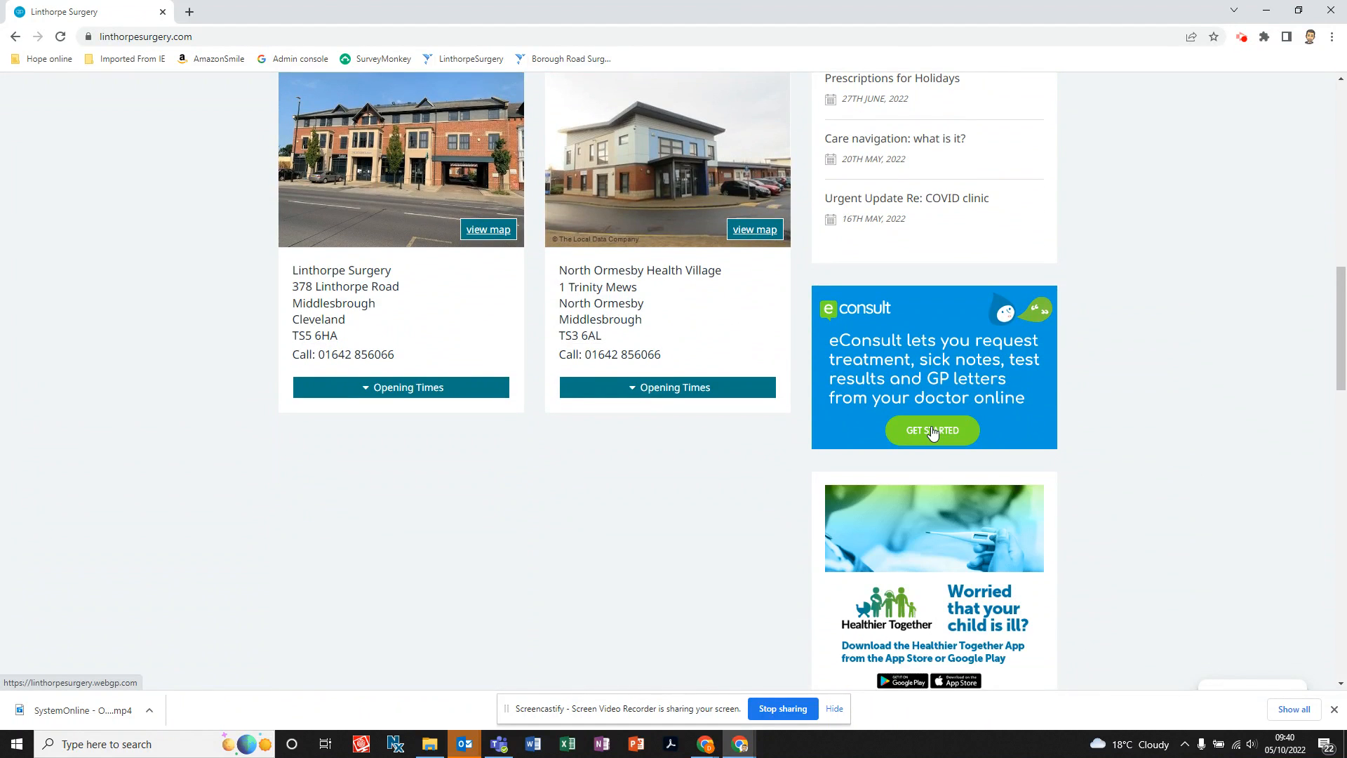
pyautogui.click(931, 430)
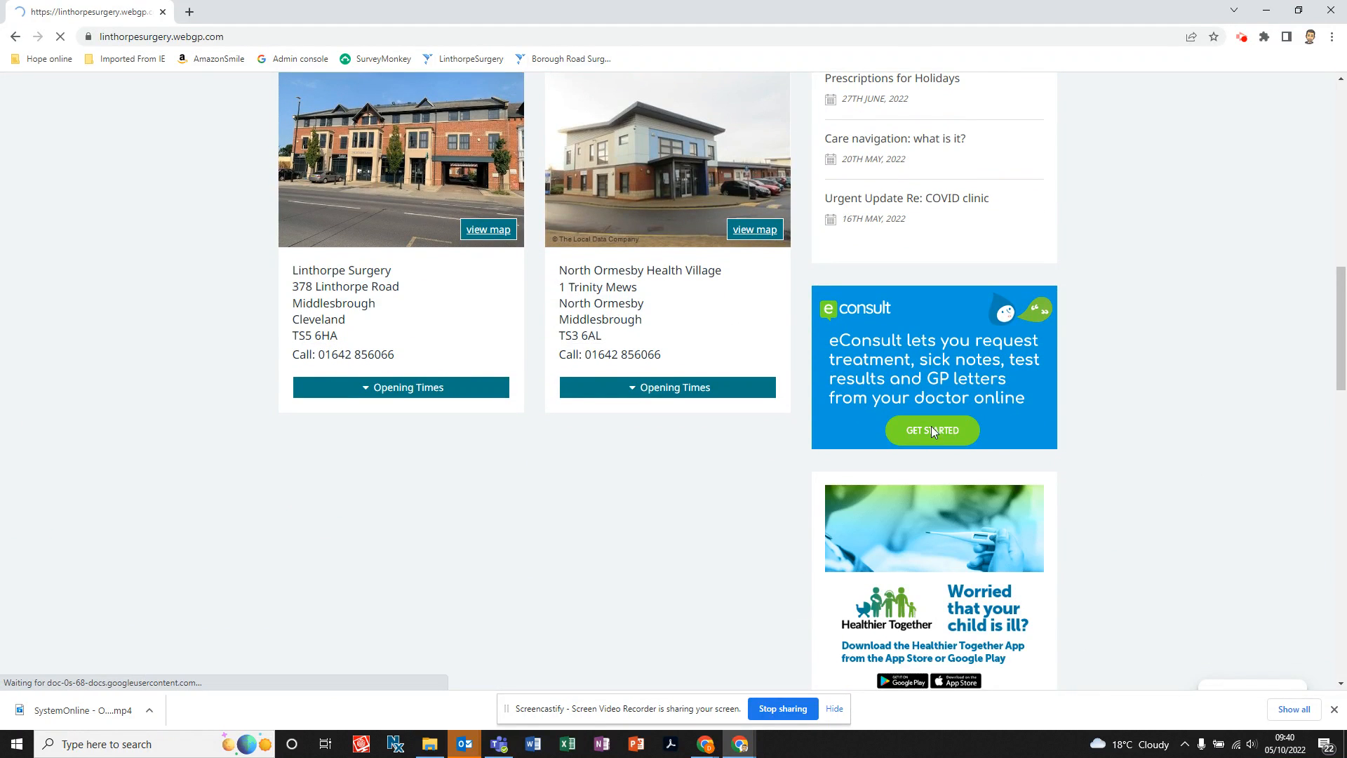
pyautogui.click(931, 430)
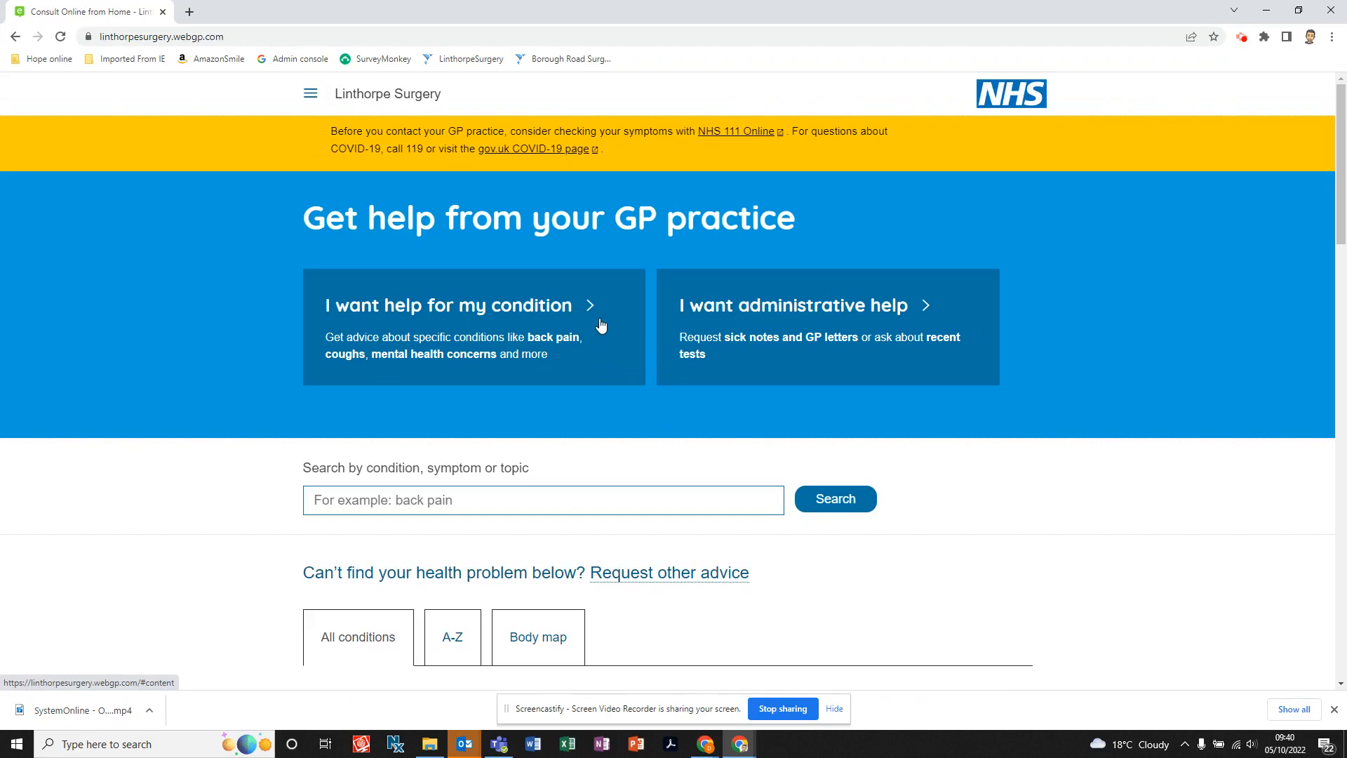
pyautogui.moveTo(1025, 144)
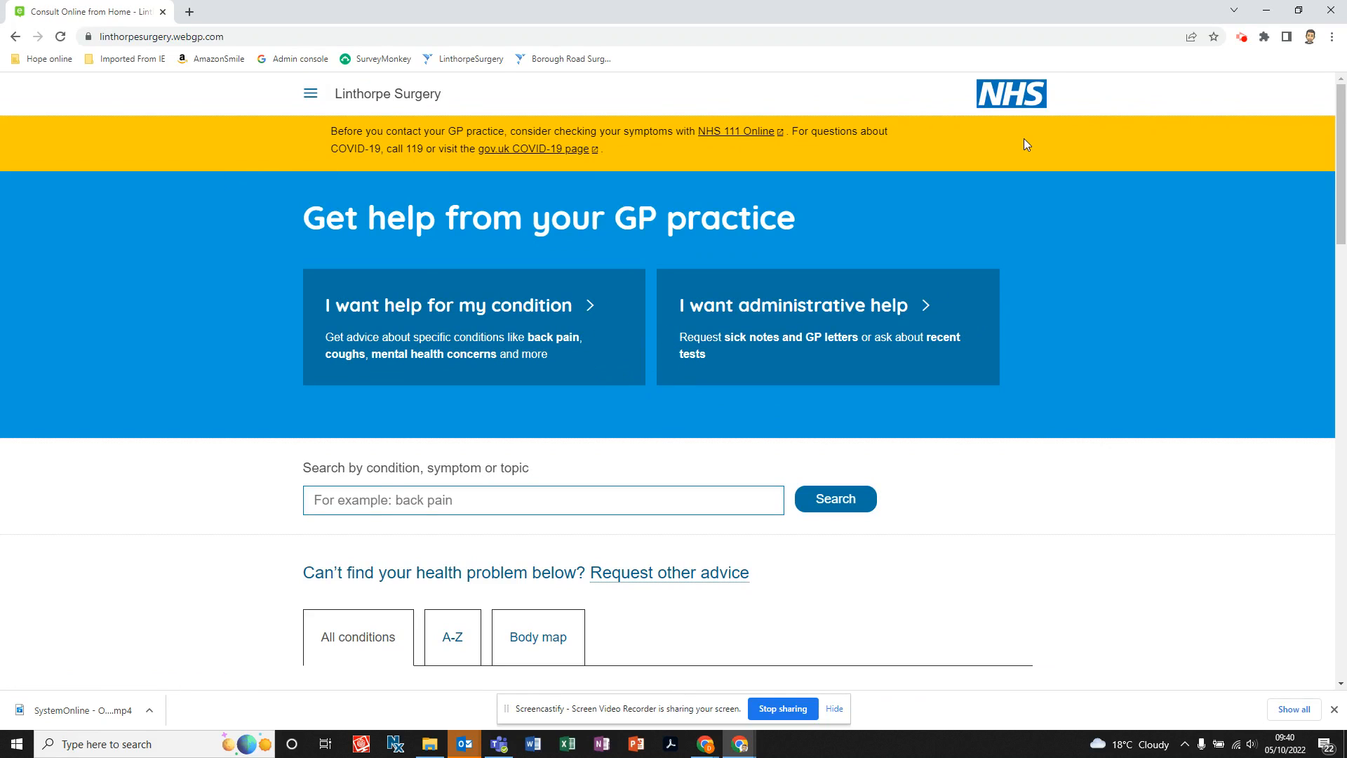
pyautogui.moveTo(1215, 35)
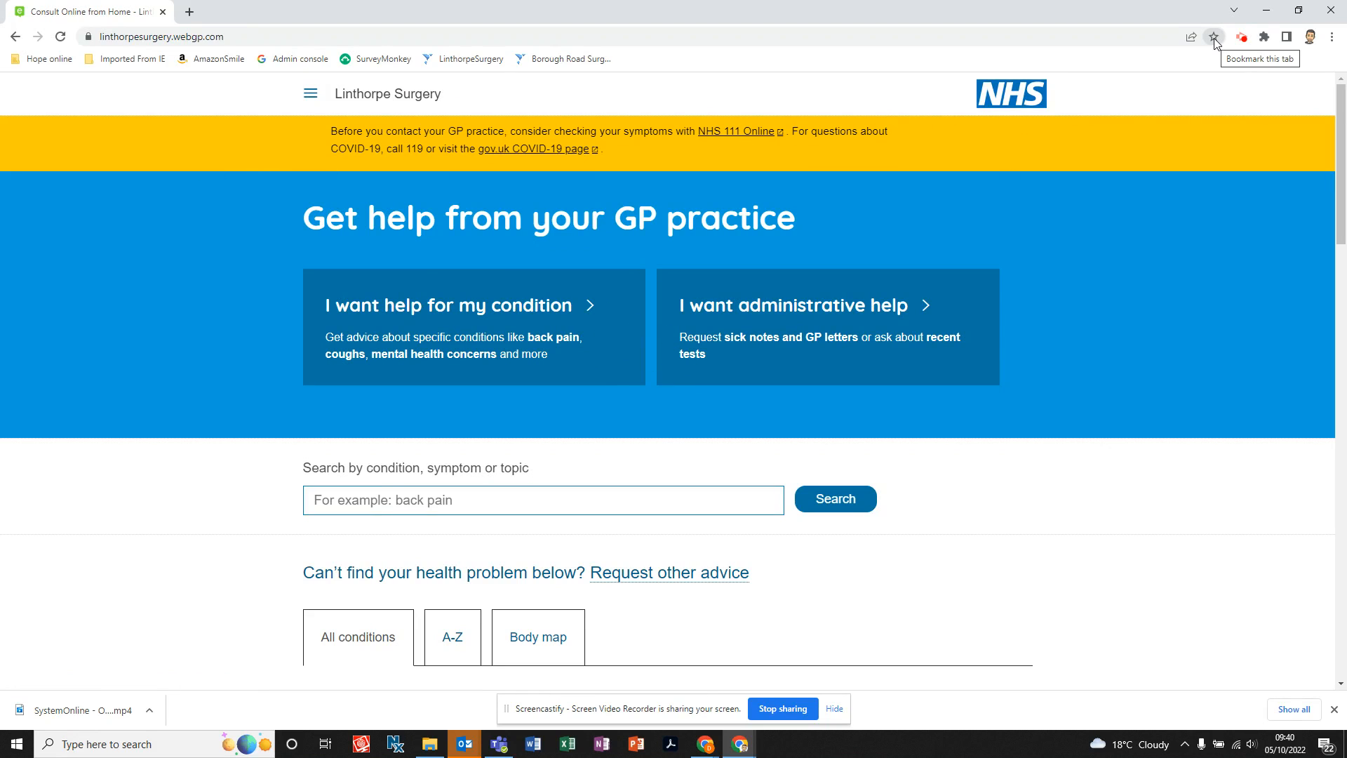
# Bookmark the consult page in the Bookmarks bar under the name 'eConsult'
pyautogui.click(1214, 35)
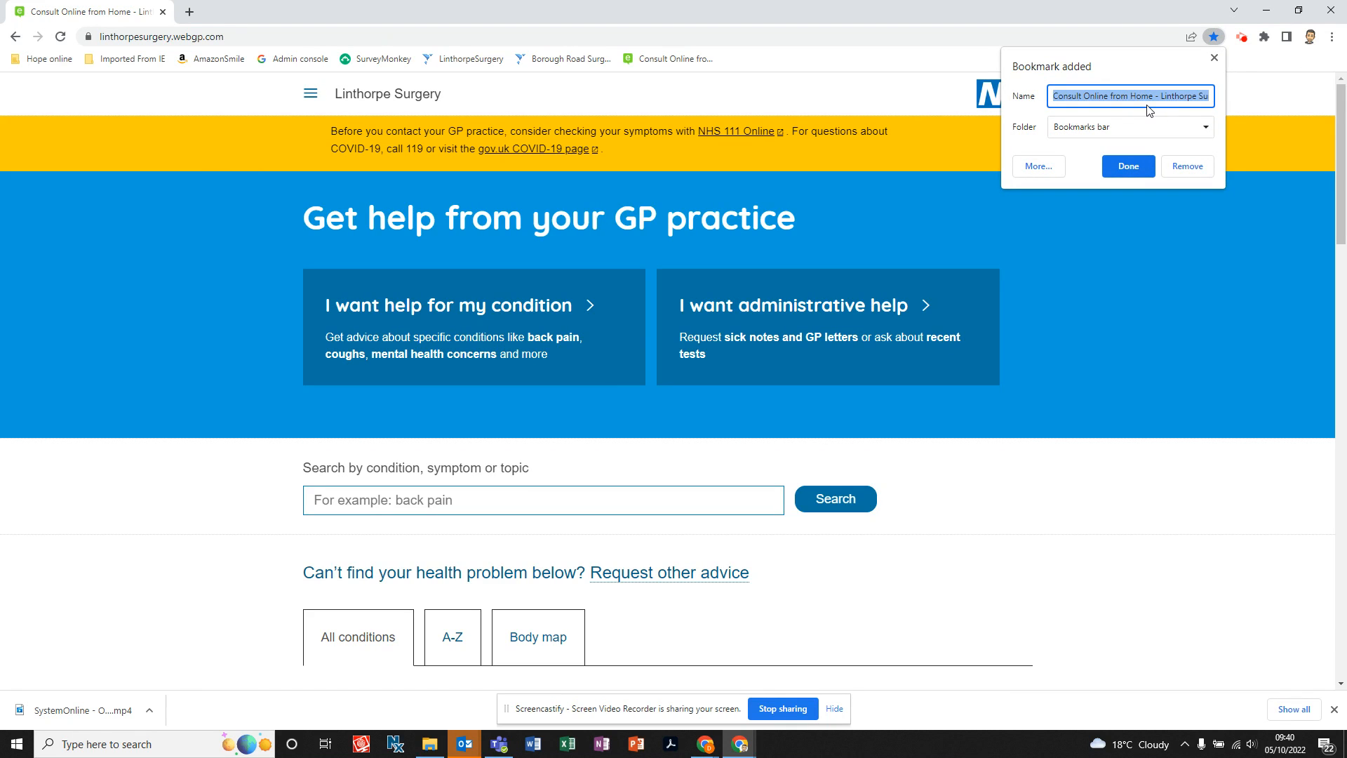
pyautogui.write('eConsult')
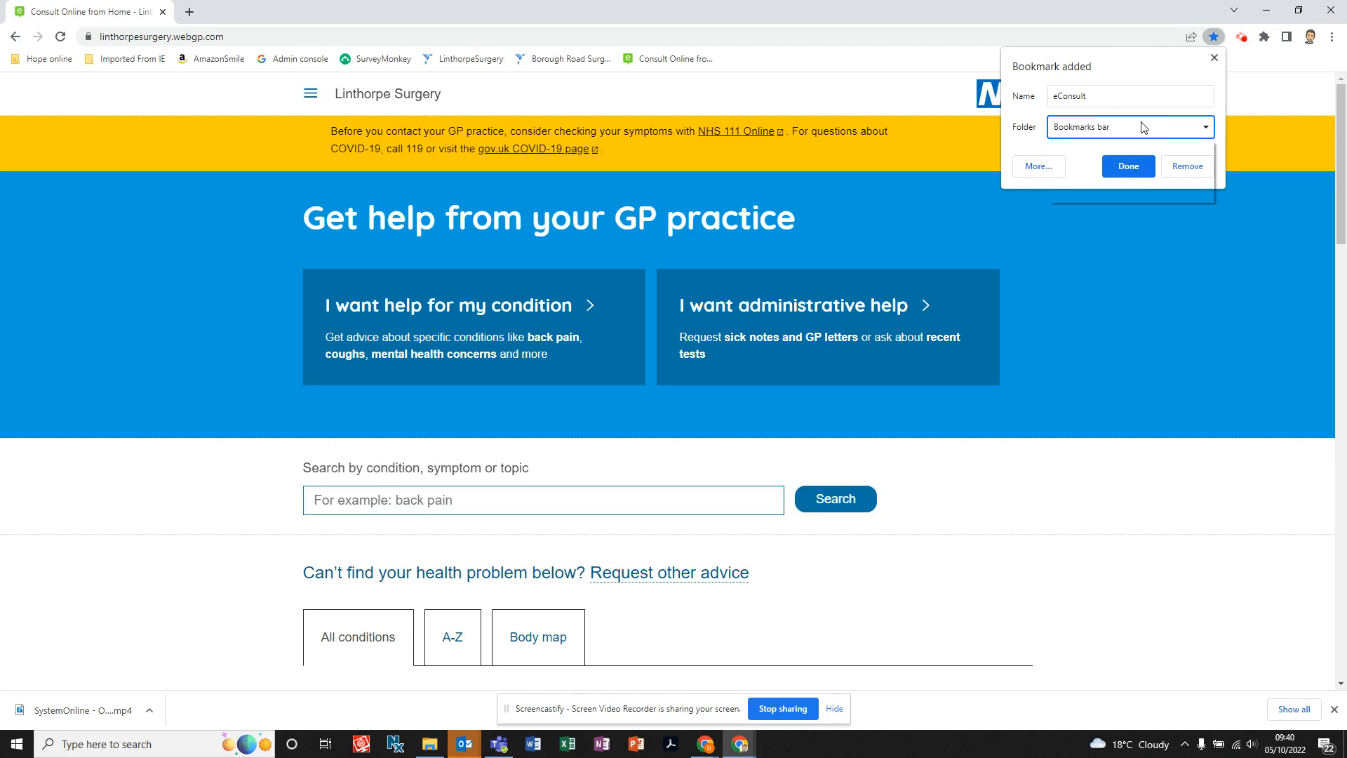
pyautogui.moveTo(712, 59)
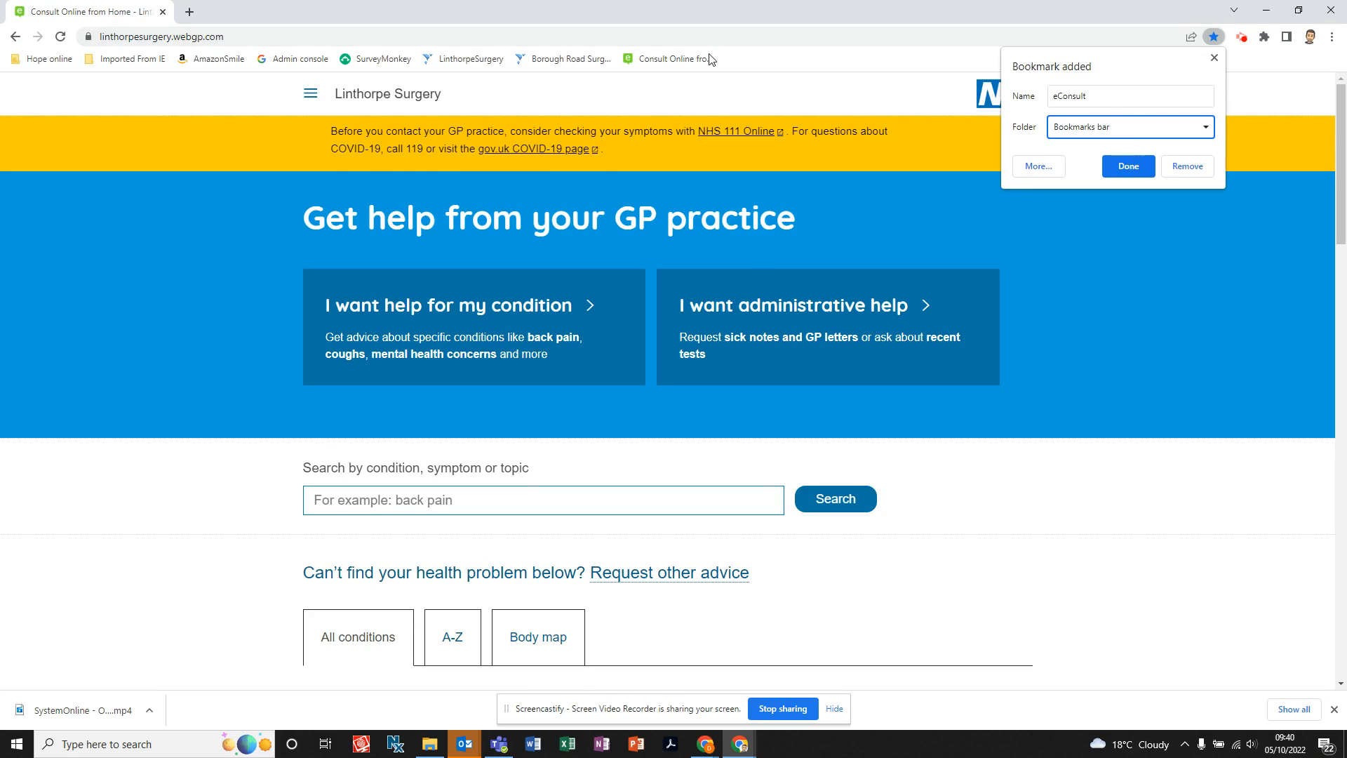
pyautogui.click(1128, 166)
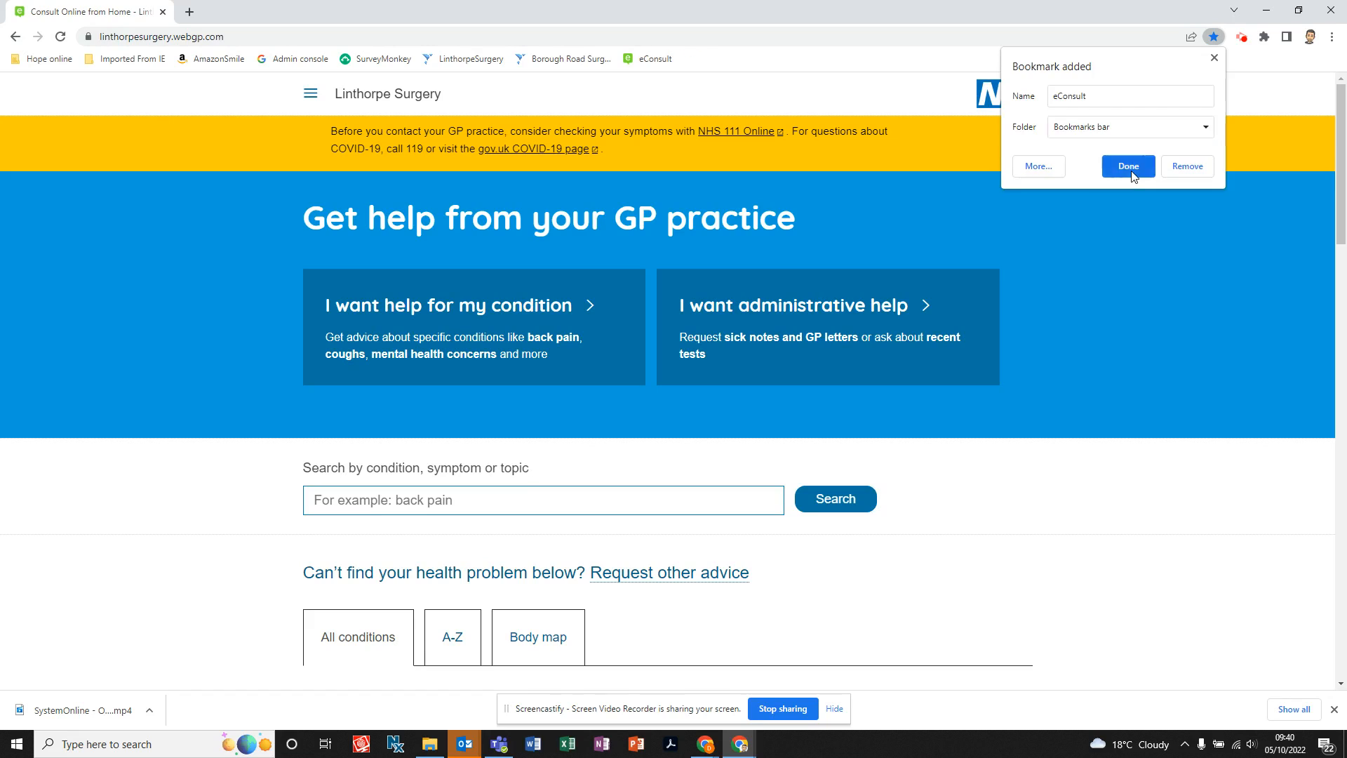
pyautogui.click(1128, 166)
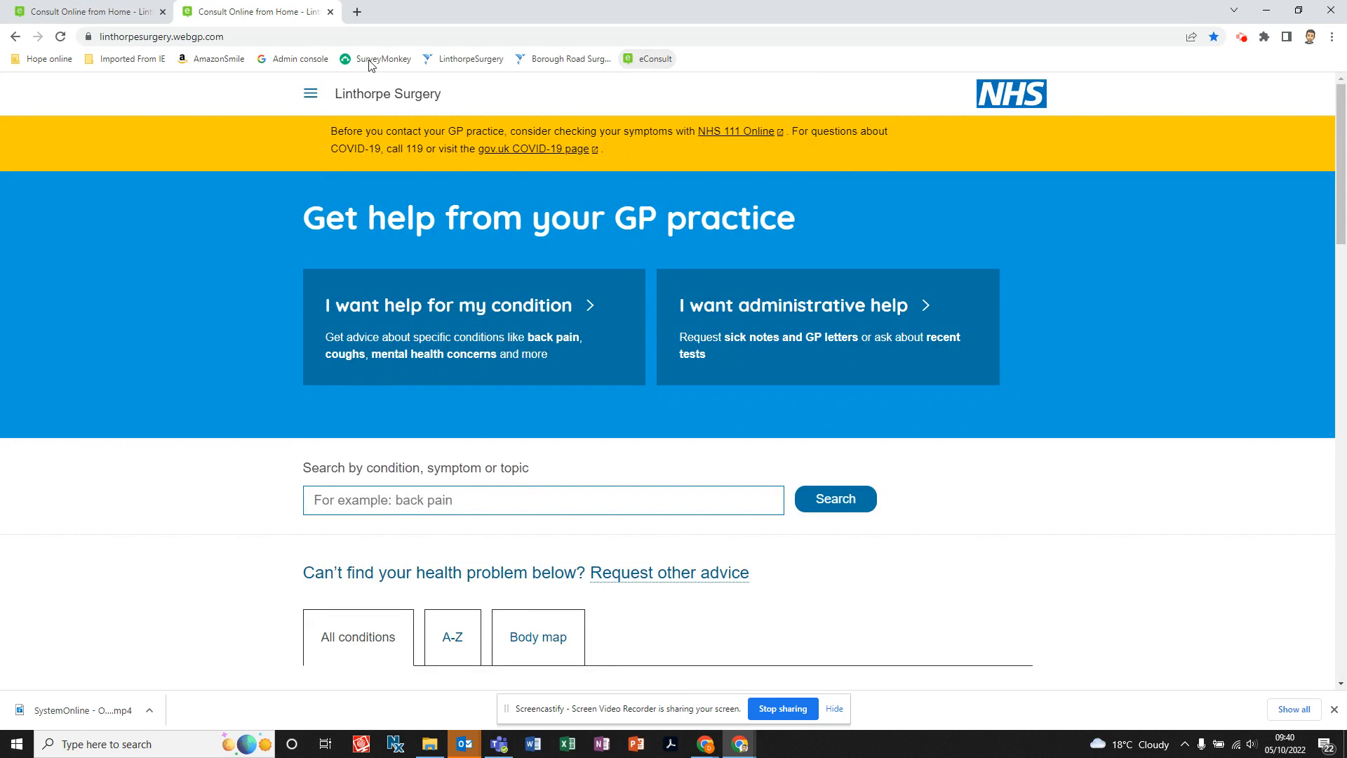
# Select the consult page's URL in the address bar and copy it
pyautogui.click(159, 36)
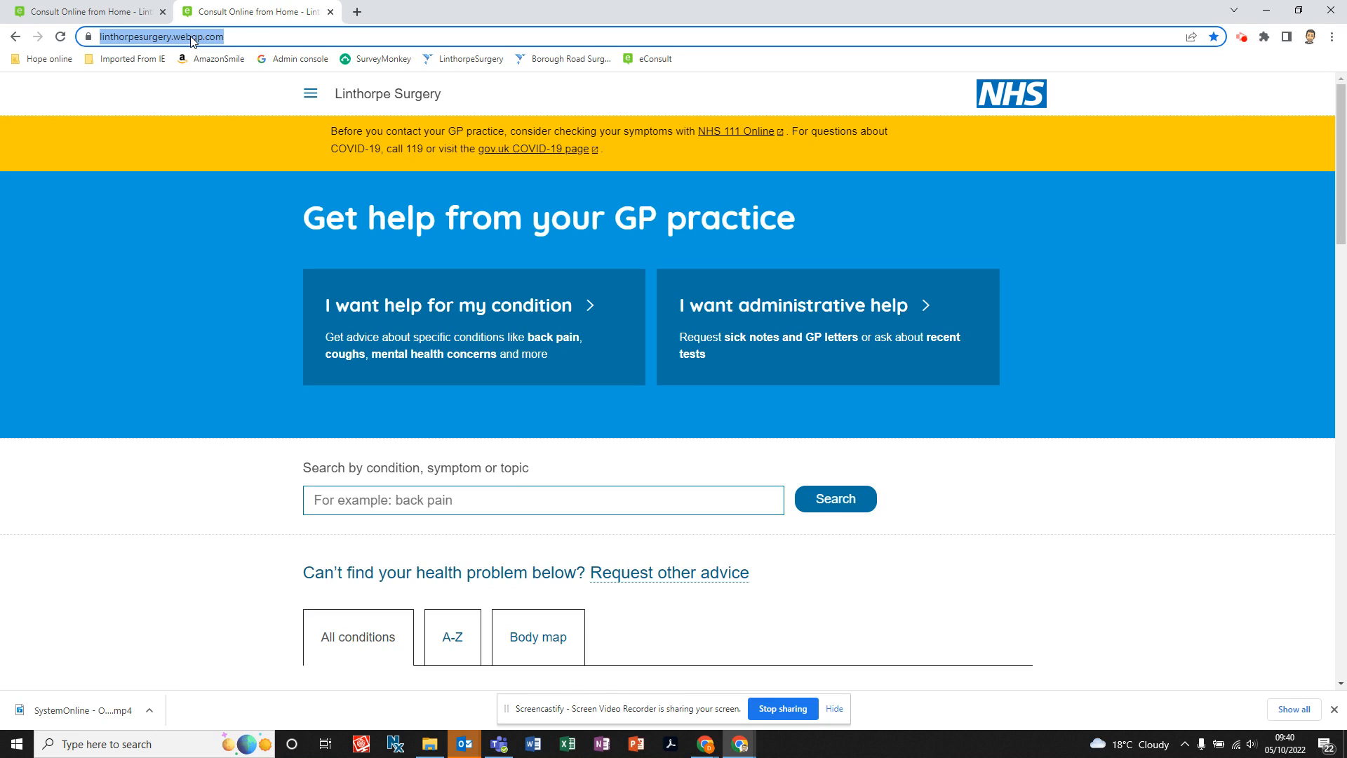
pyautogui.rightClick(159, 35)
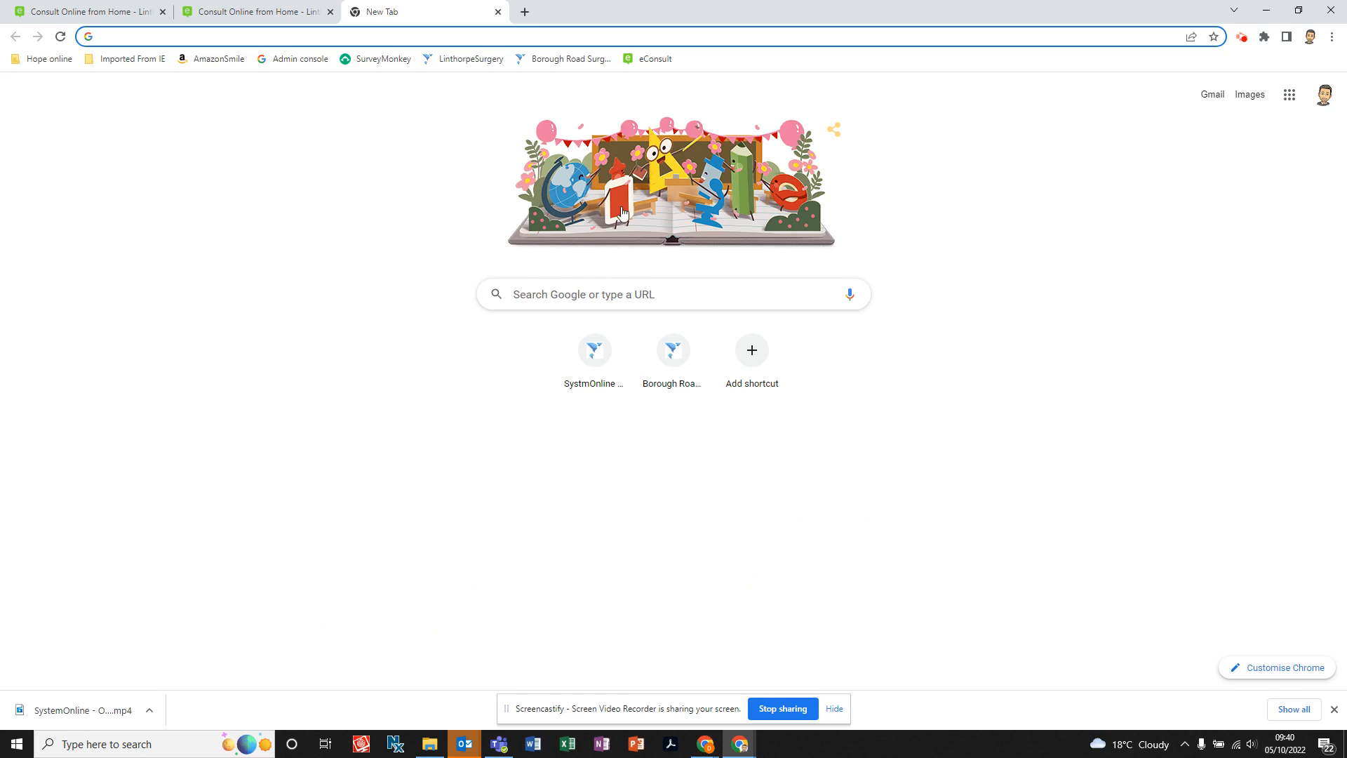
pyautogui.moveTo(751, 352)
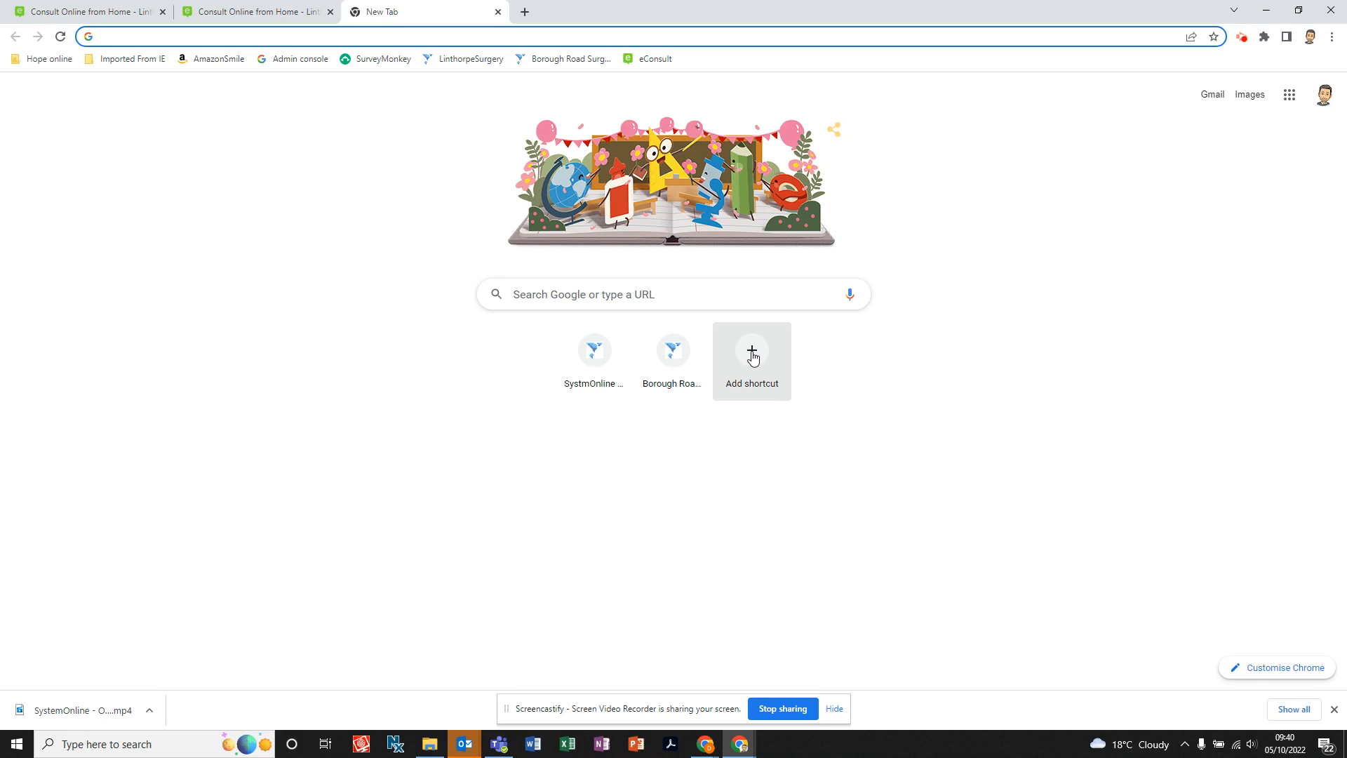
# Add an 'eConsult' new-tab shortcut using the pasted consult URL, then launch it
pyautogui.click(751, 350)
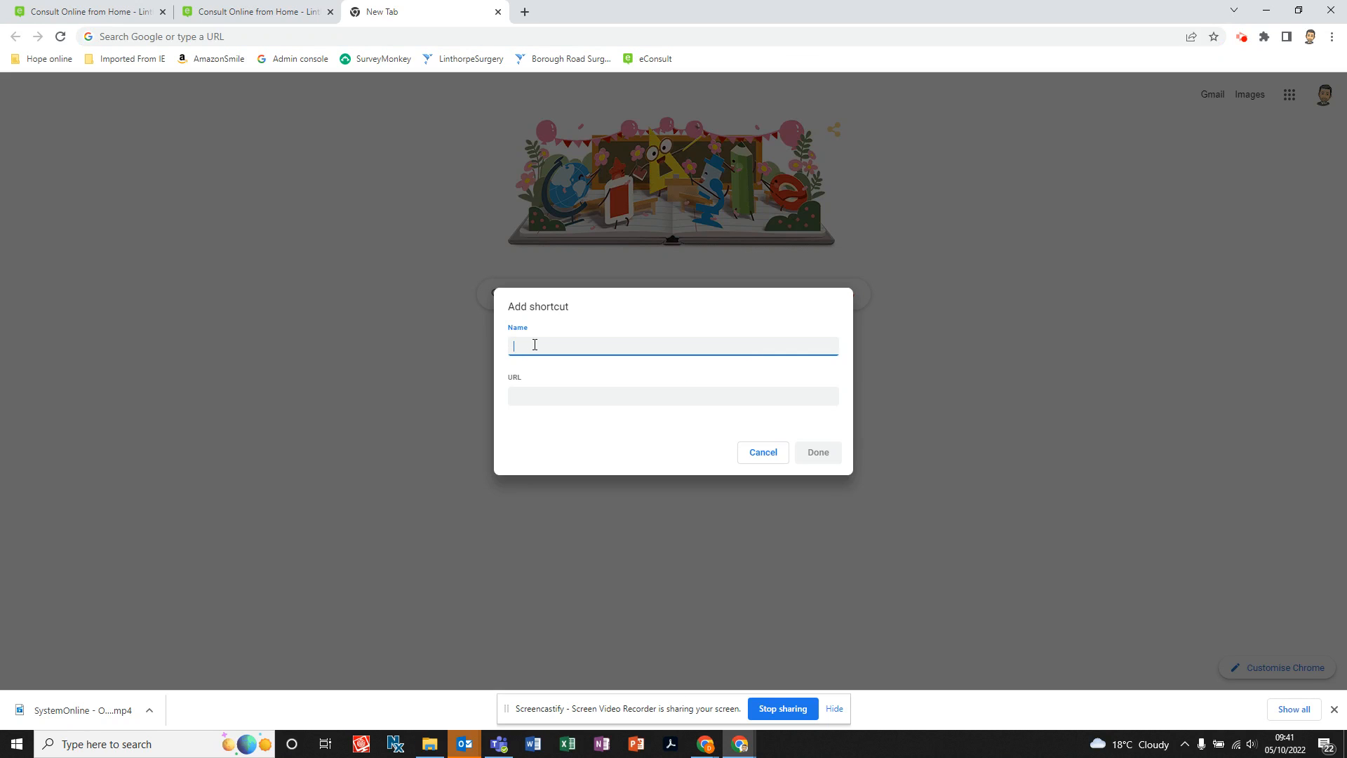
pyautogui.write('eConsult')
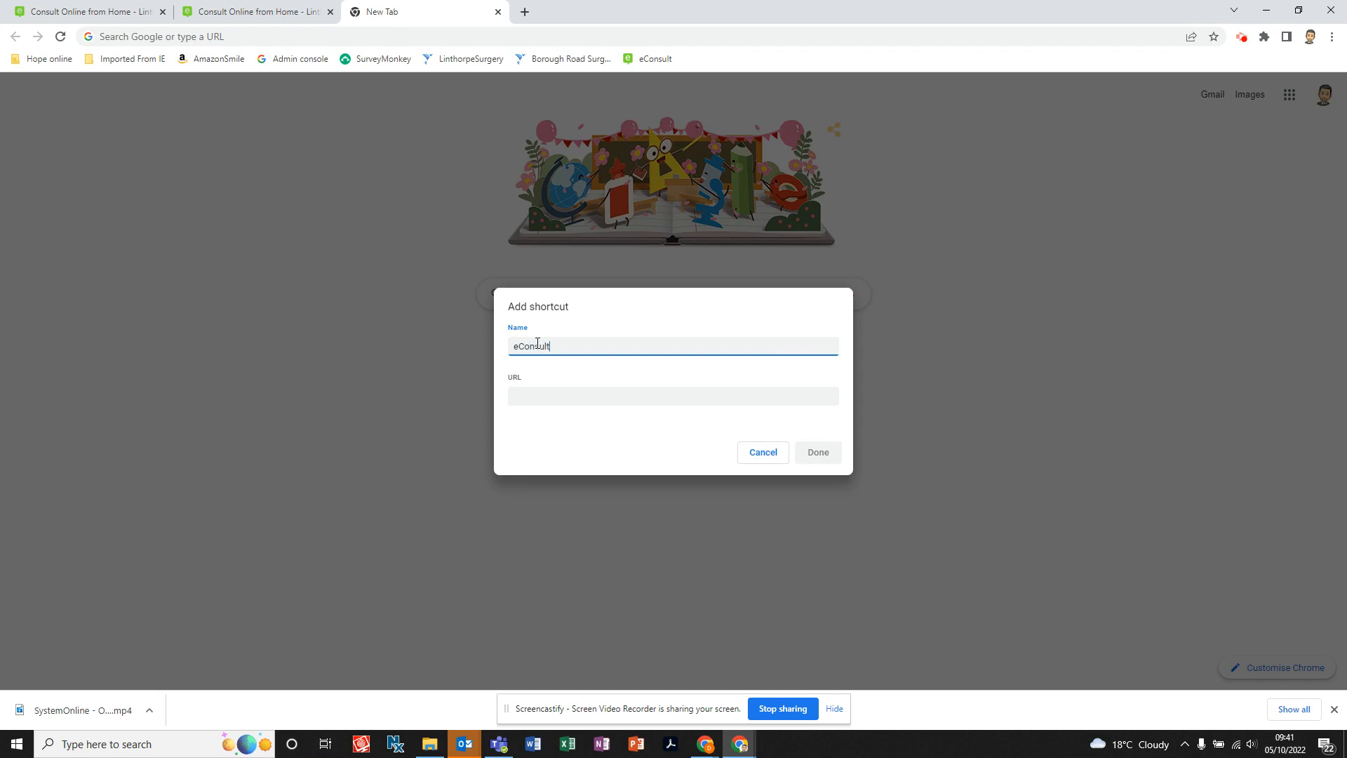
pyautogui.click(672, 395)
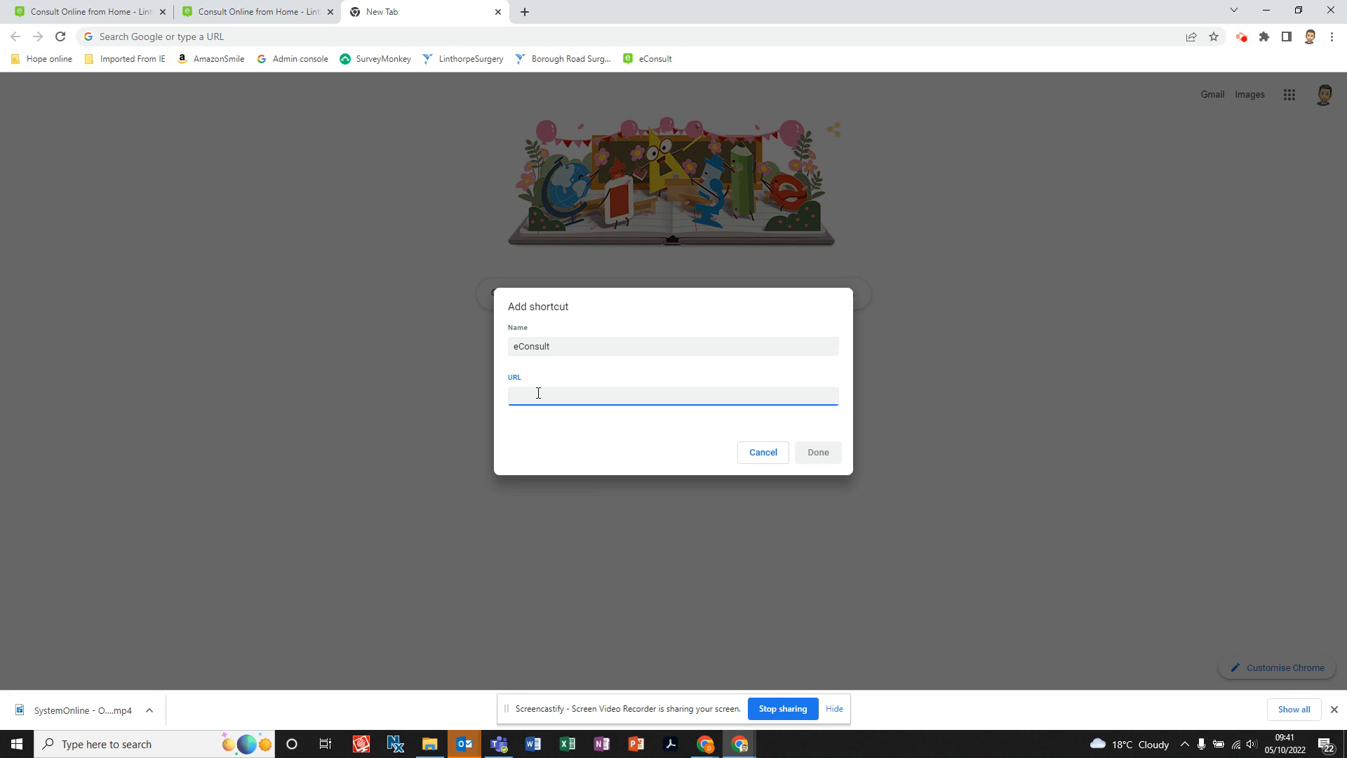
pyautogui.rightClick(537, 393)
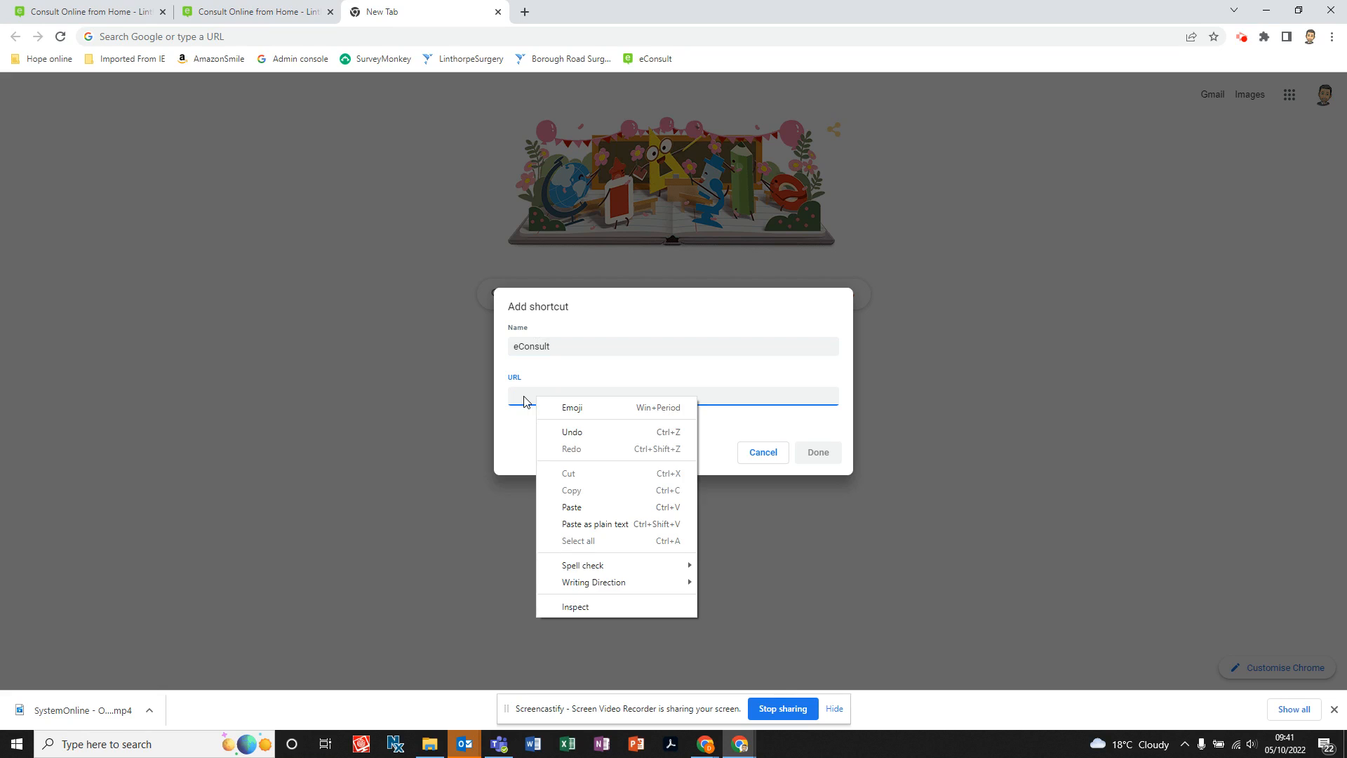
pyautogui.moveTo(570, 507)
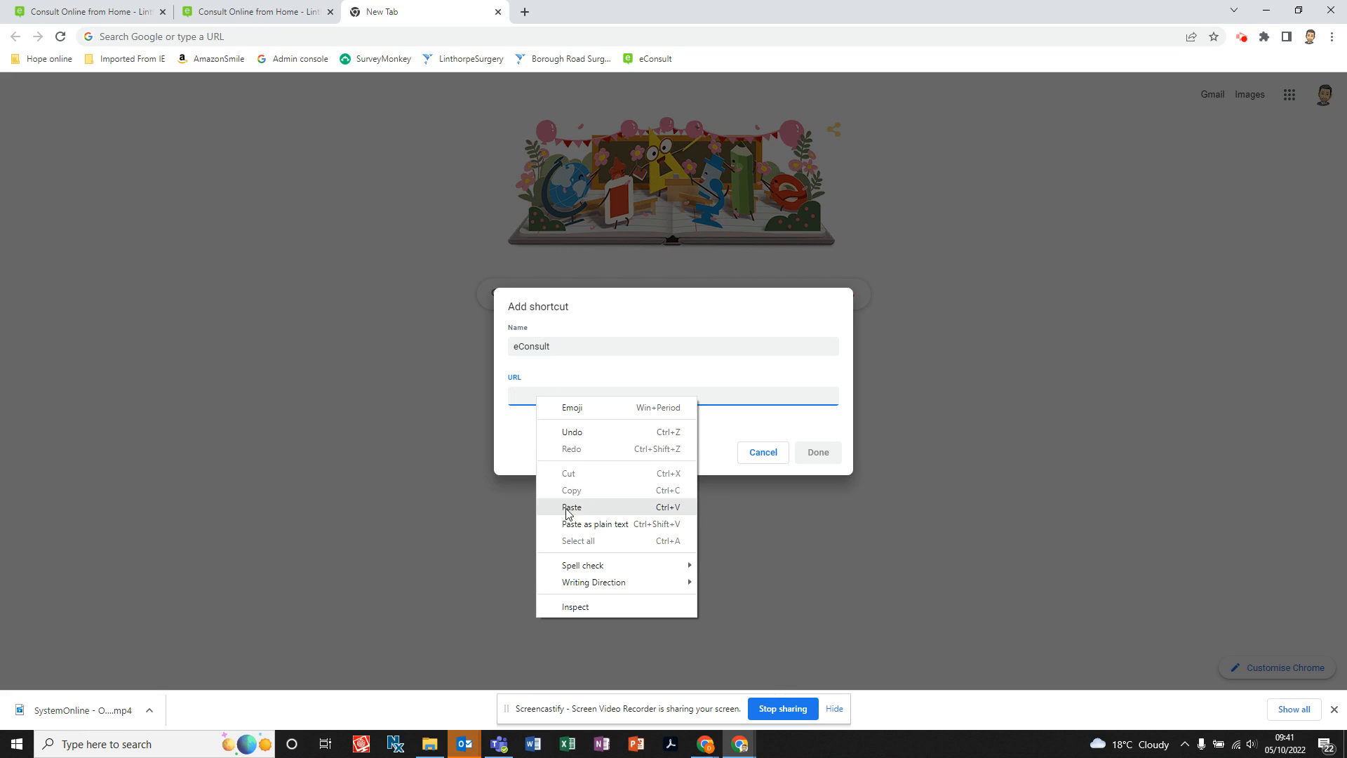
pyautogui.click(571, 506)
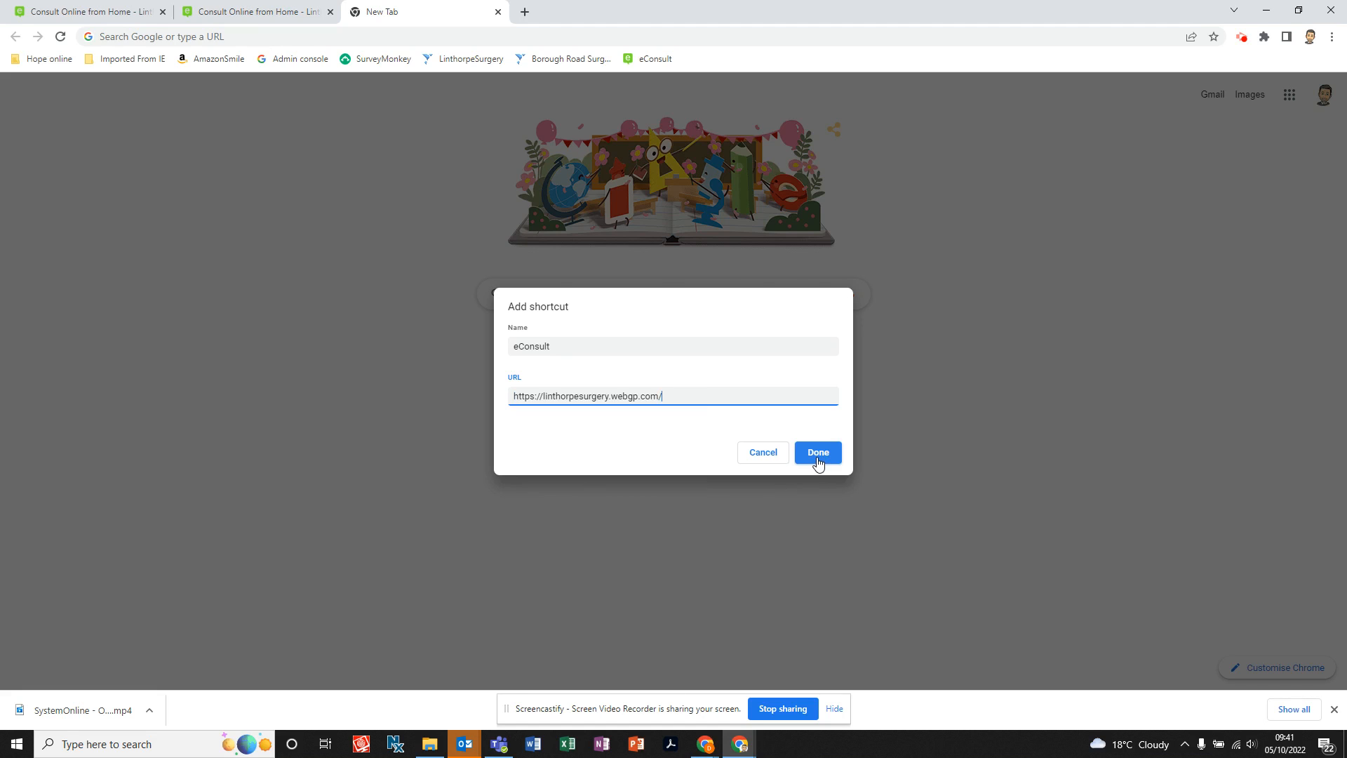
pyautogui.click(815, 452)
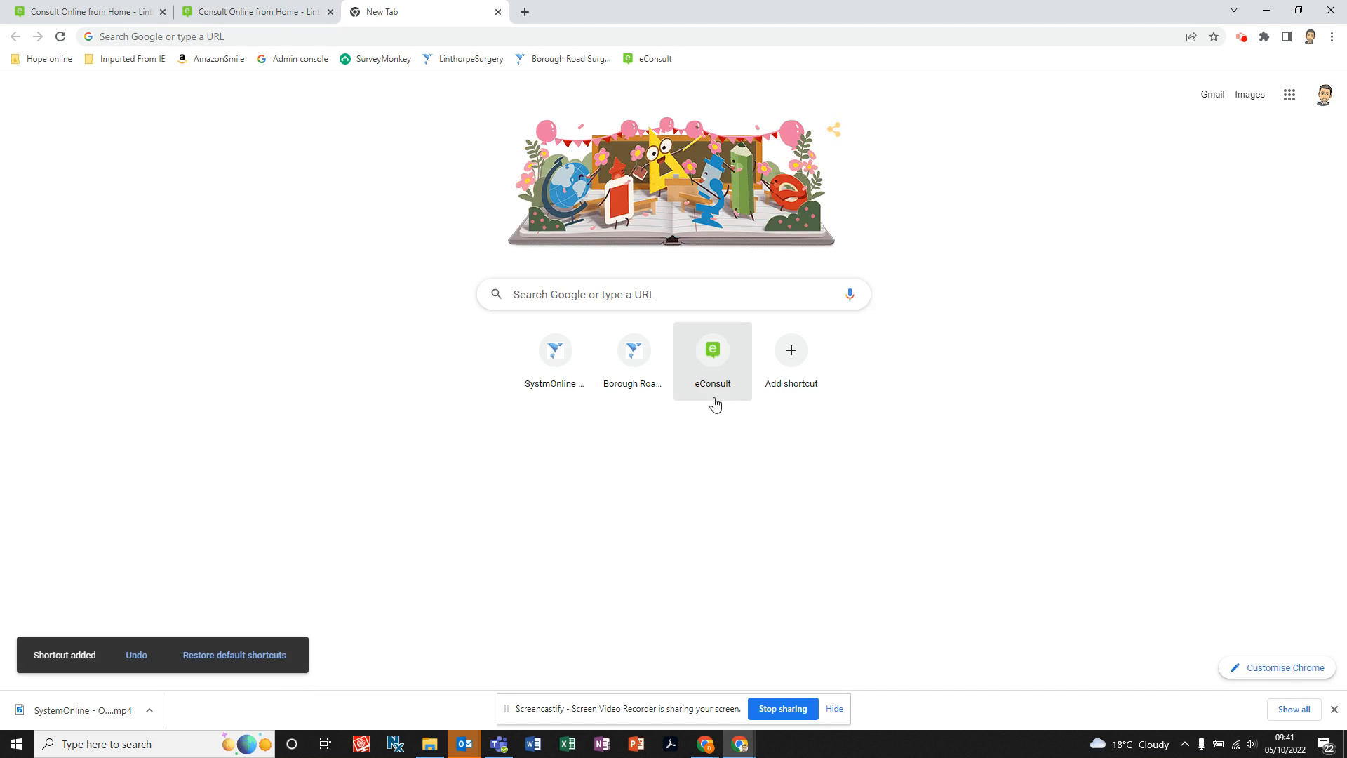
pyautogui.click(711, 350)
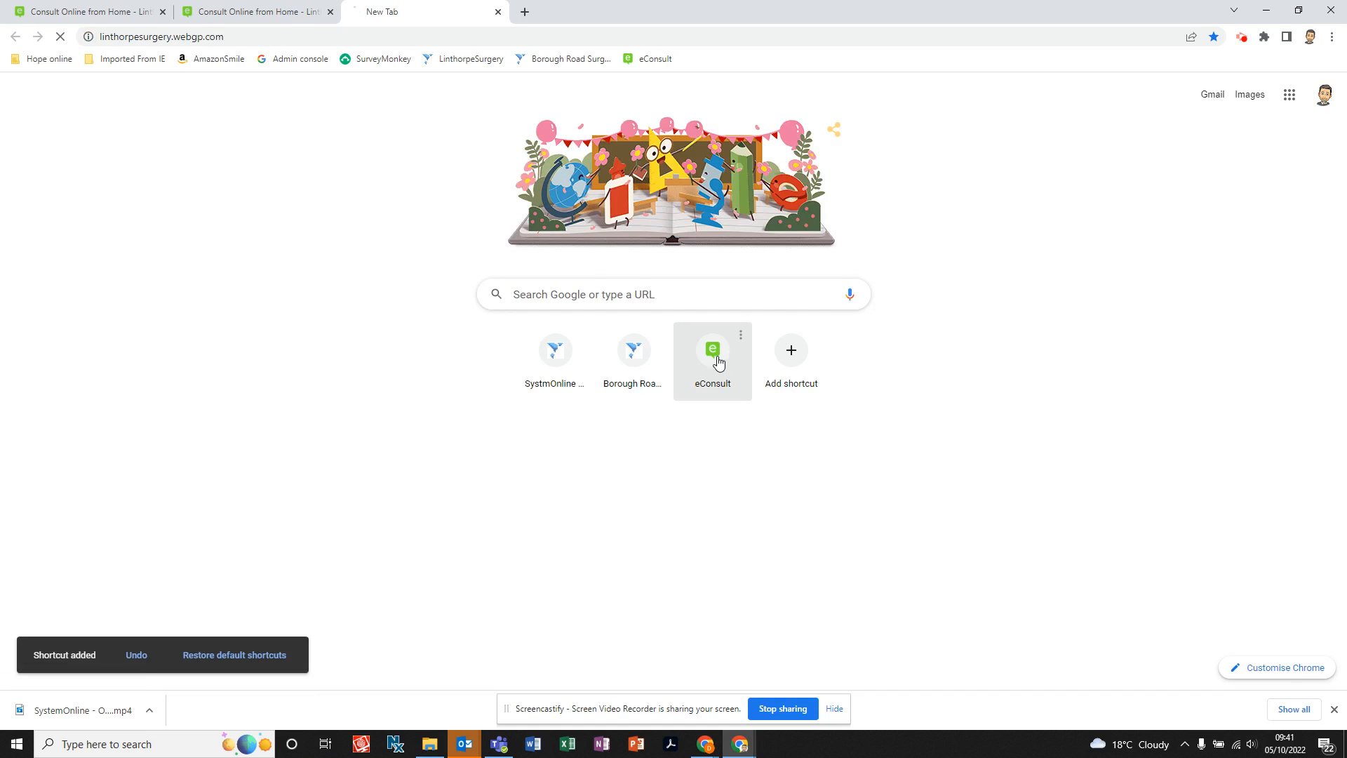
# In a new tab, search for 'borough road and nunthorpe medical group'
pyautogui.click(712, 350)
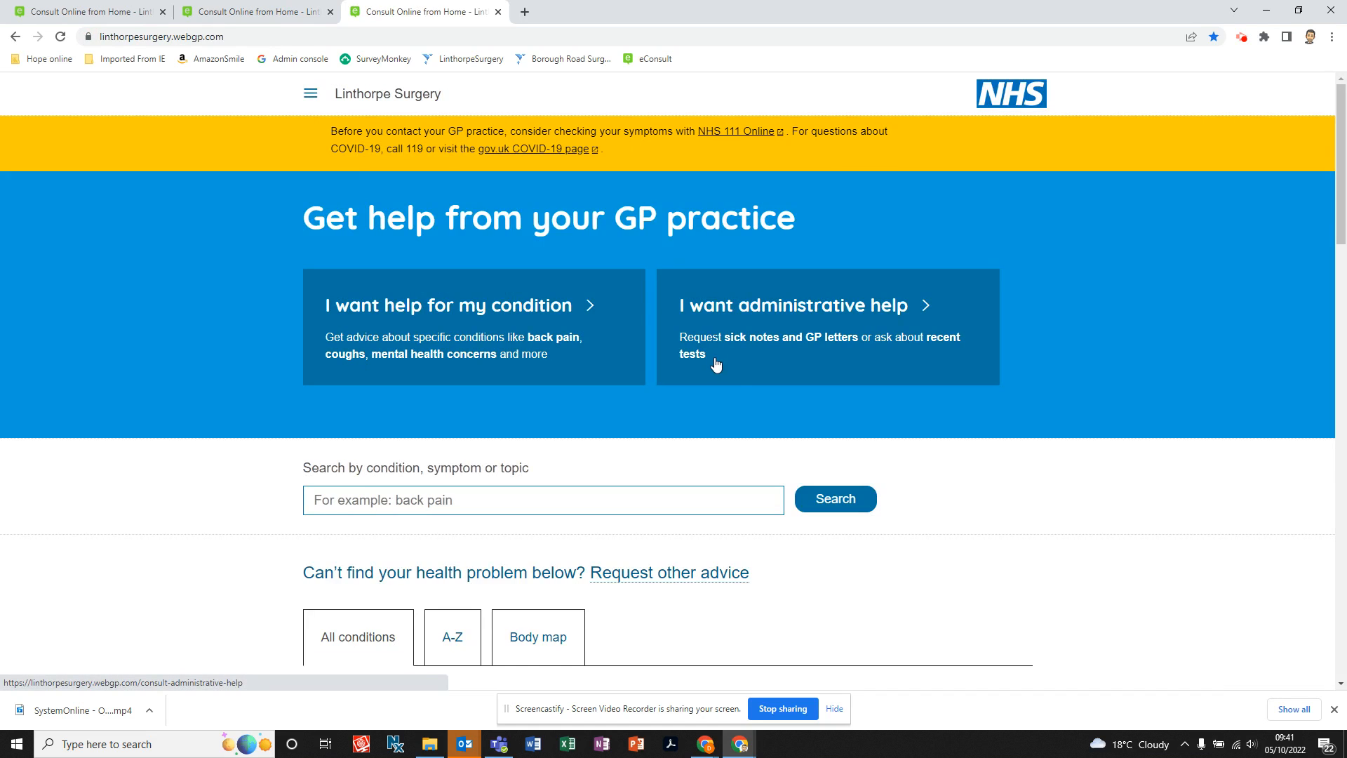
pyautogui.moveTo(524, 11)
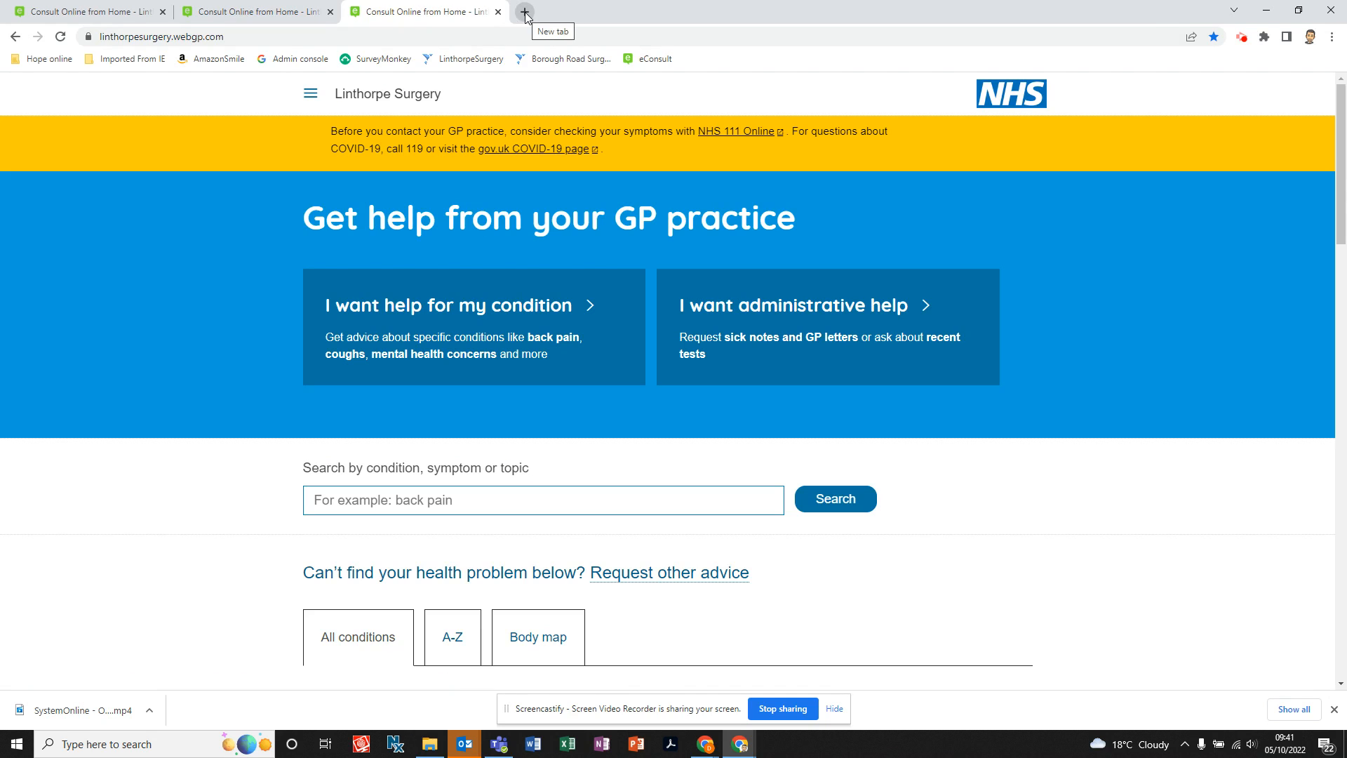
pyautogui.click(524, 11)
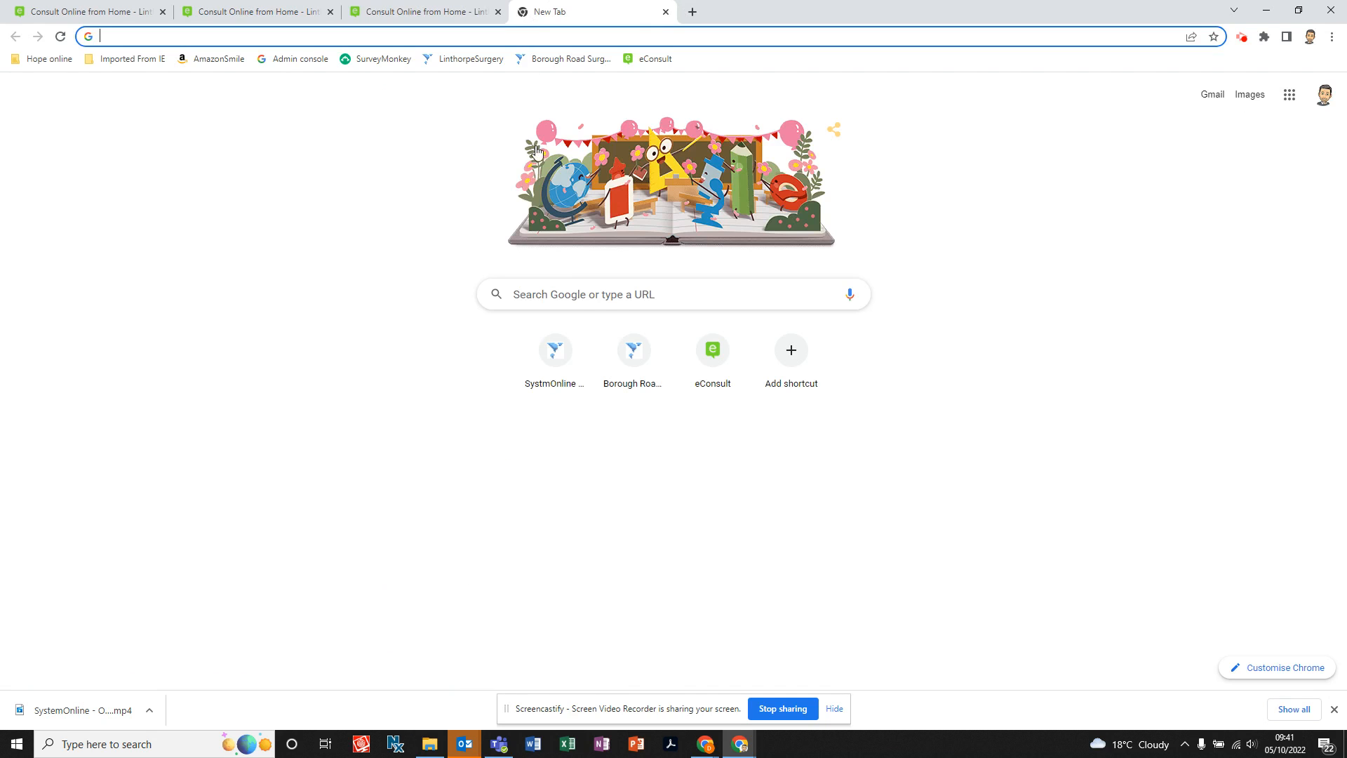
pyautogui.write('b')
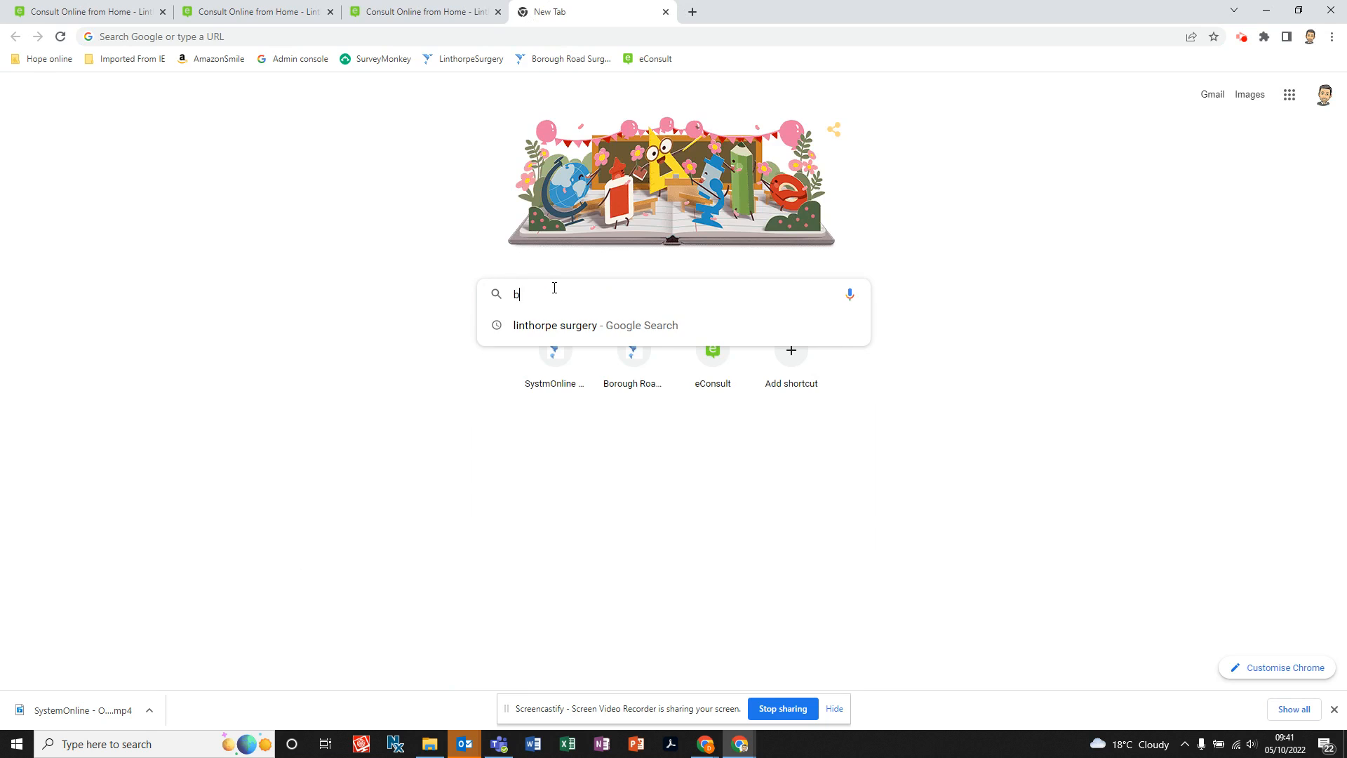
pyautogui.write('orough market')
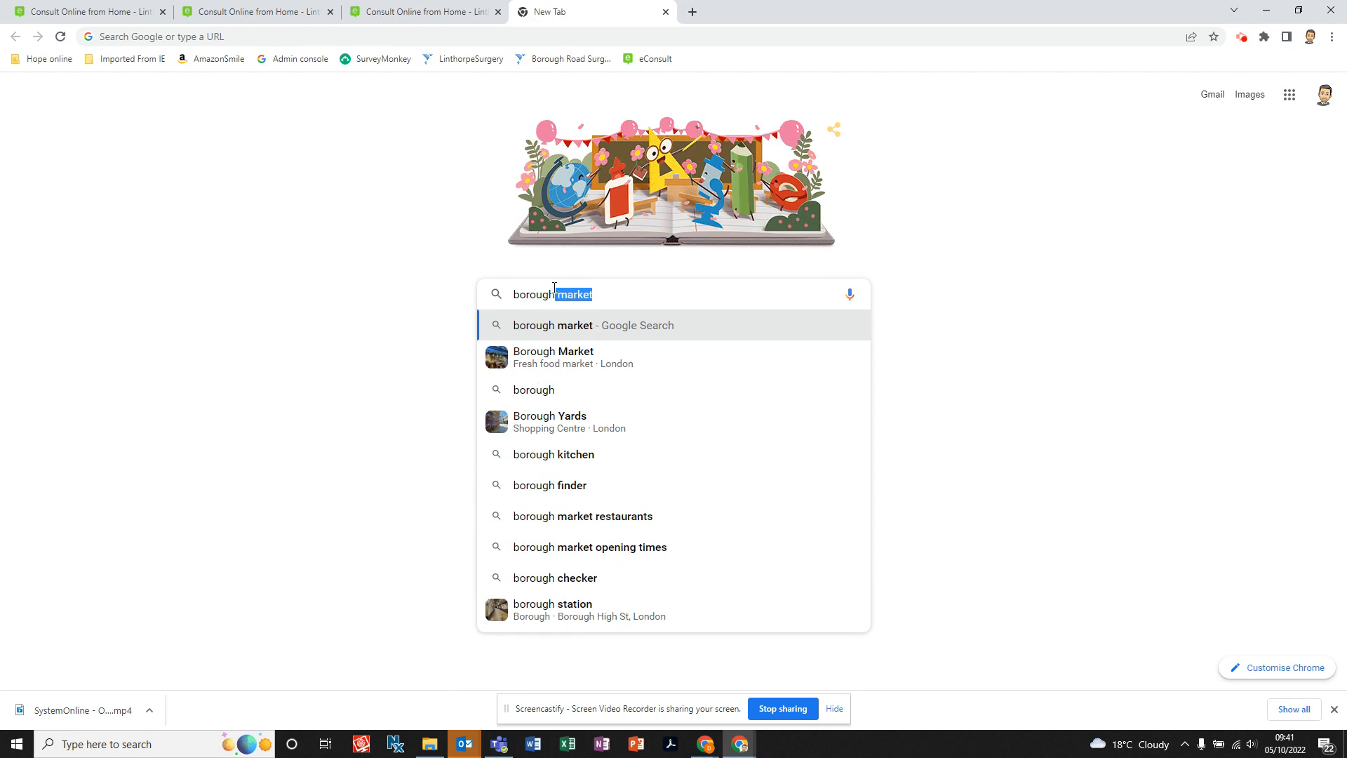
pyautogui.write('road')
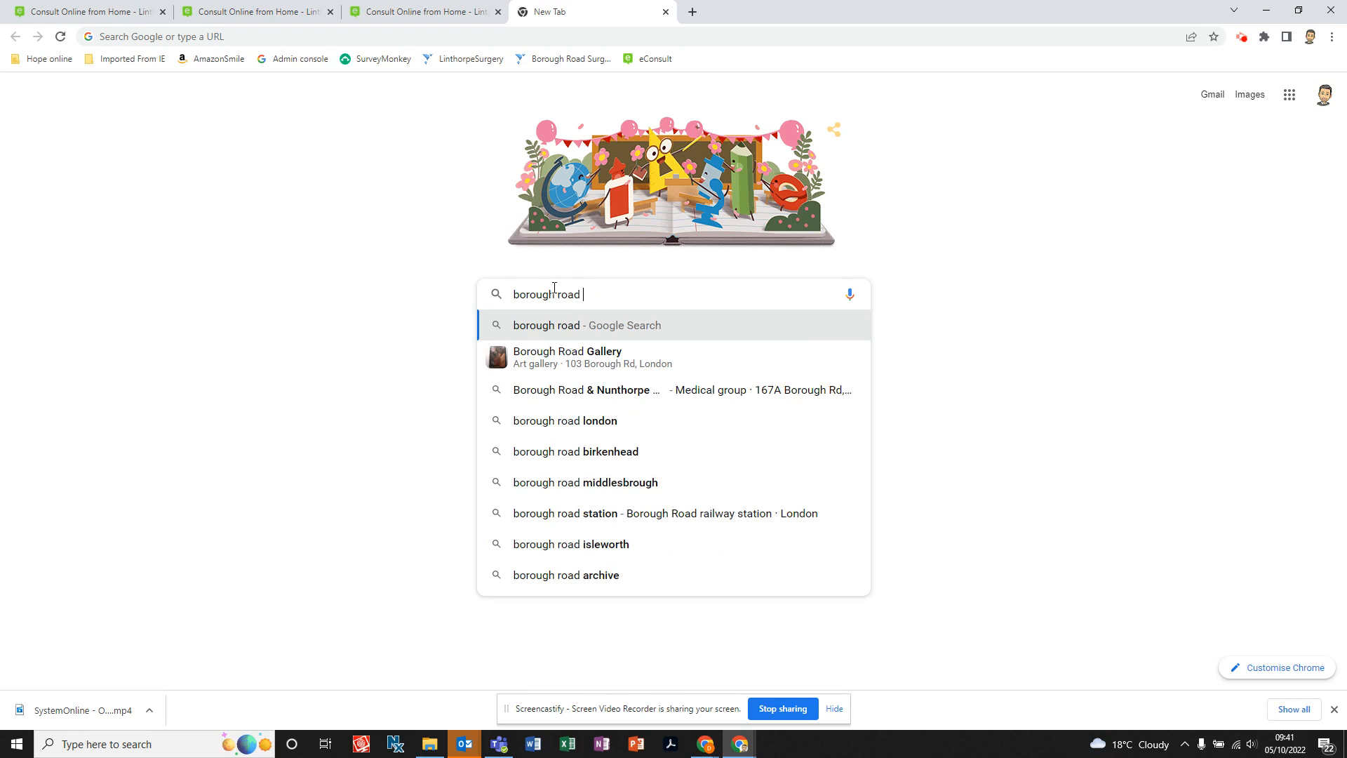
pyautogui.write('and nunthorpe medical group')
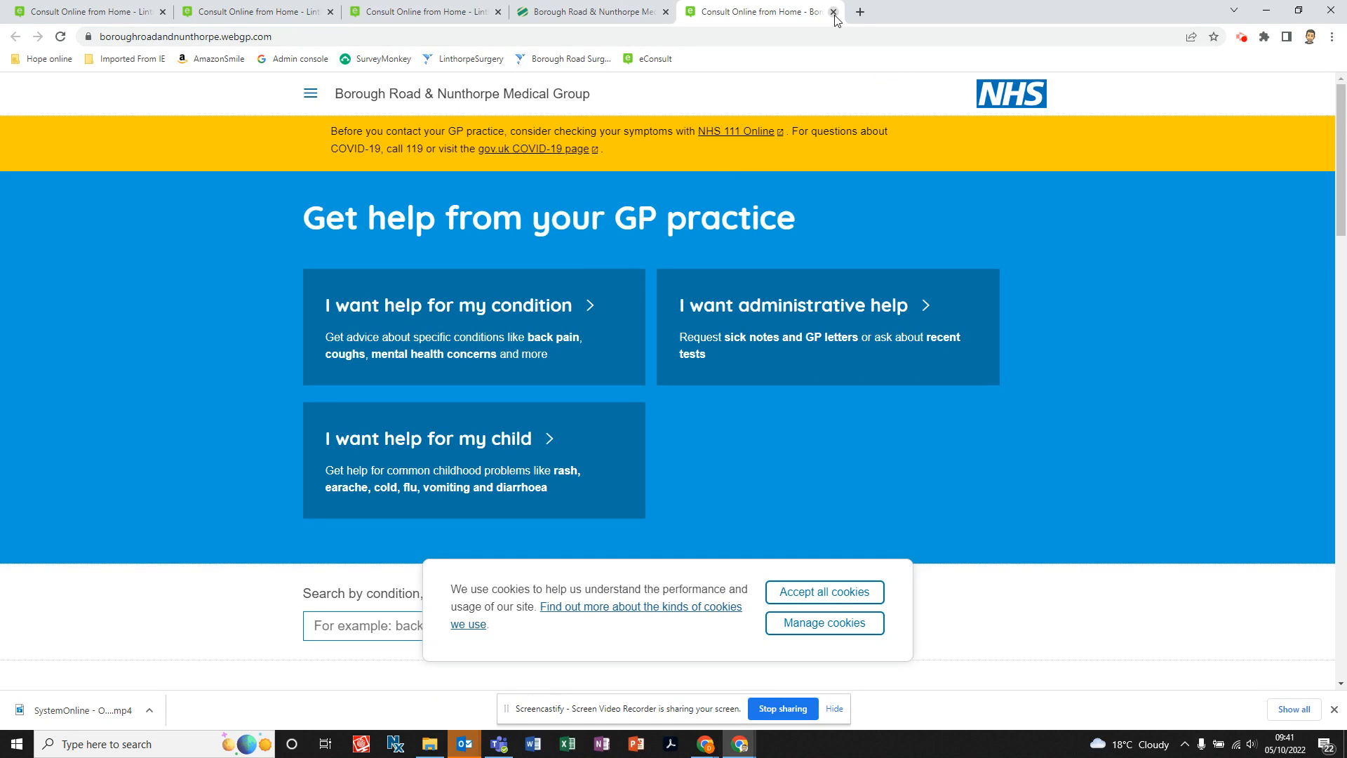
# Search 'village medical centre', open the Middlesbrough practice site and its eConsult page
pyautogui.click(831, 11)
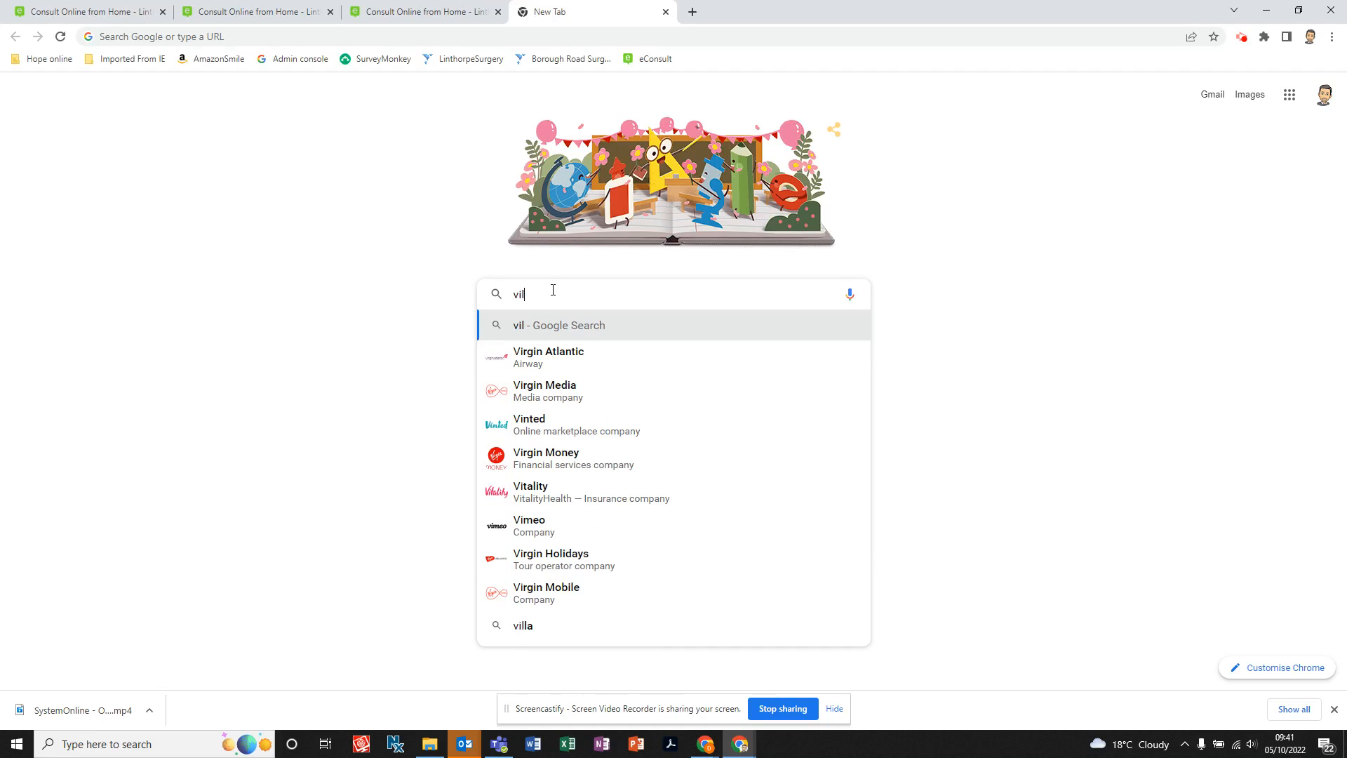
pyautogui.write('lage')
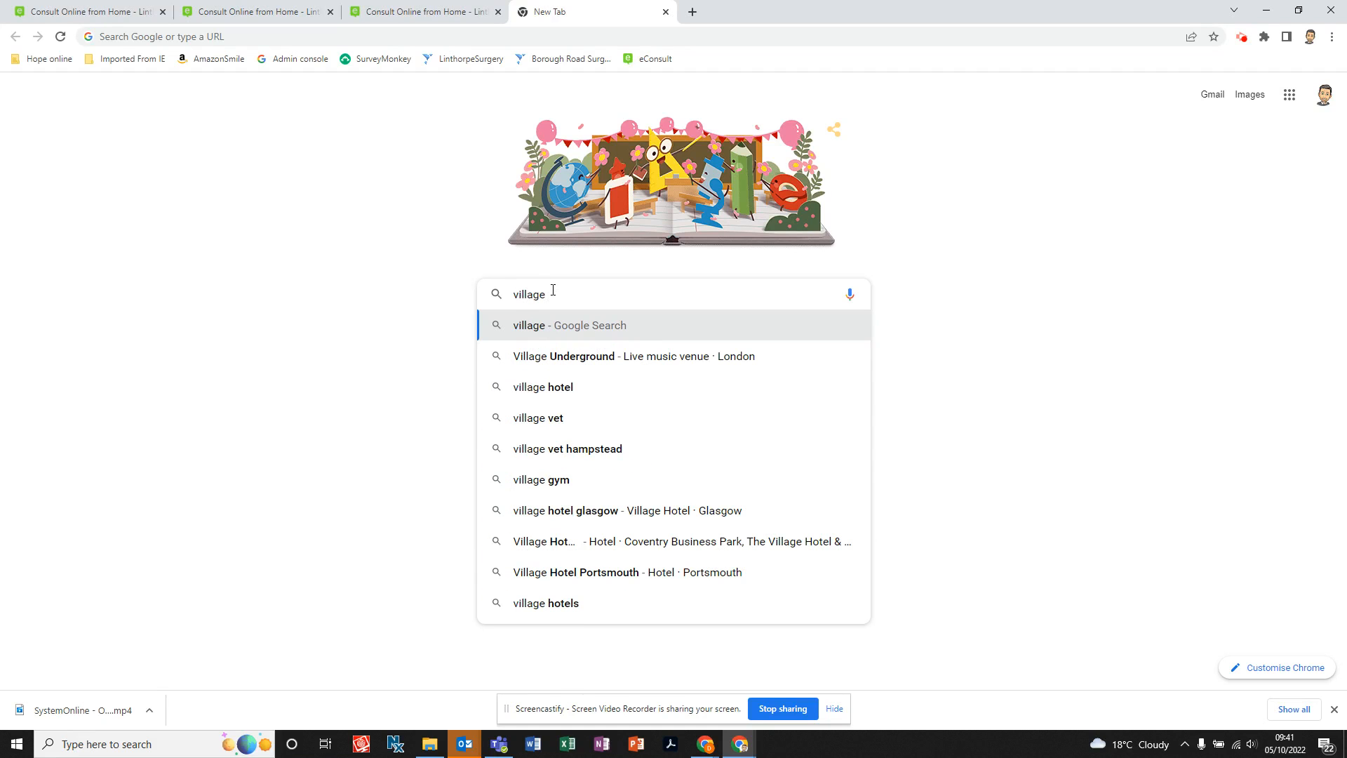
pyautogui.write('medical centre')
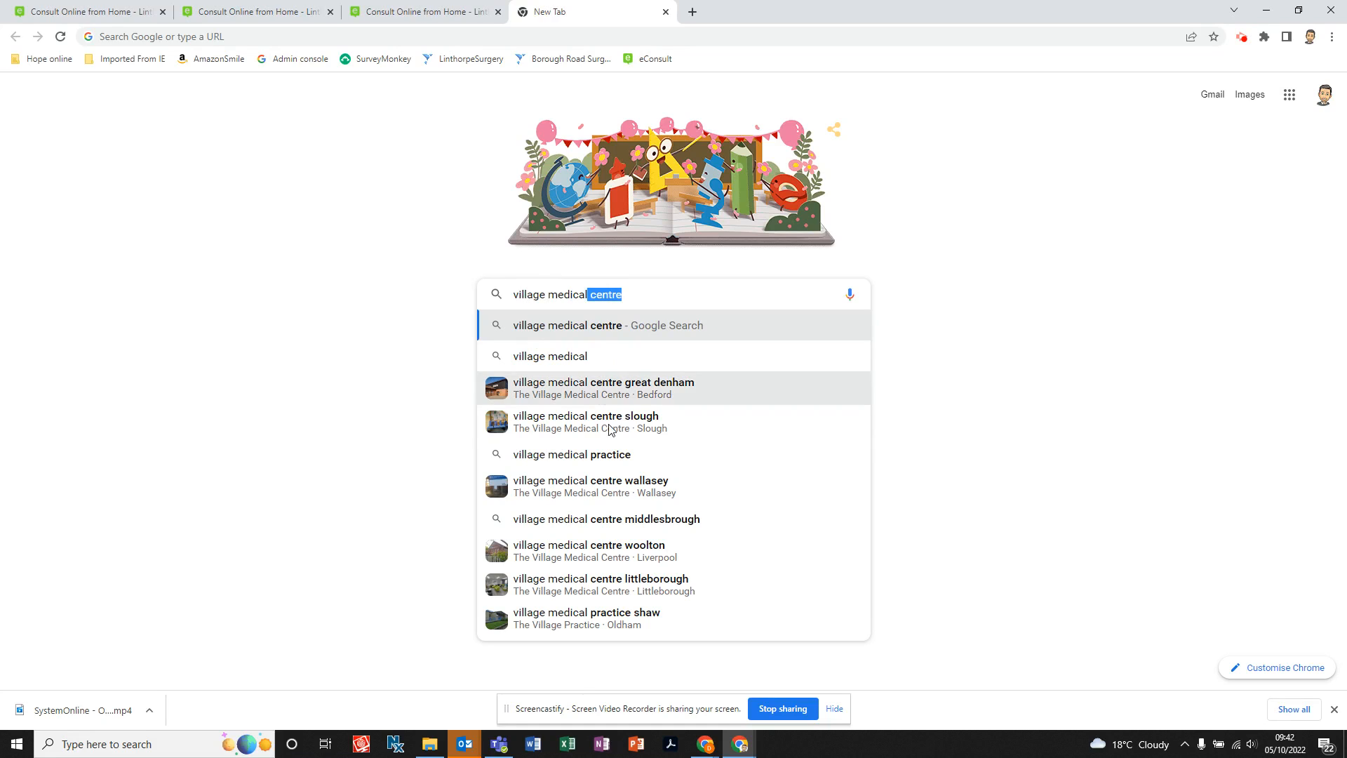
pyautogui.click(604, 518)
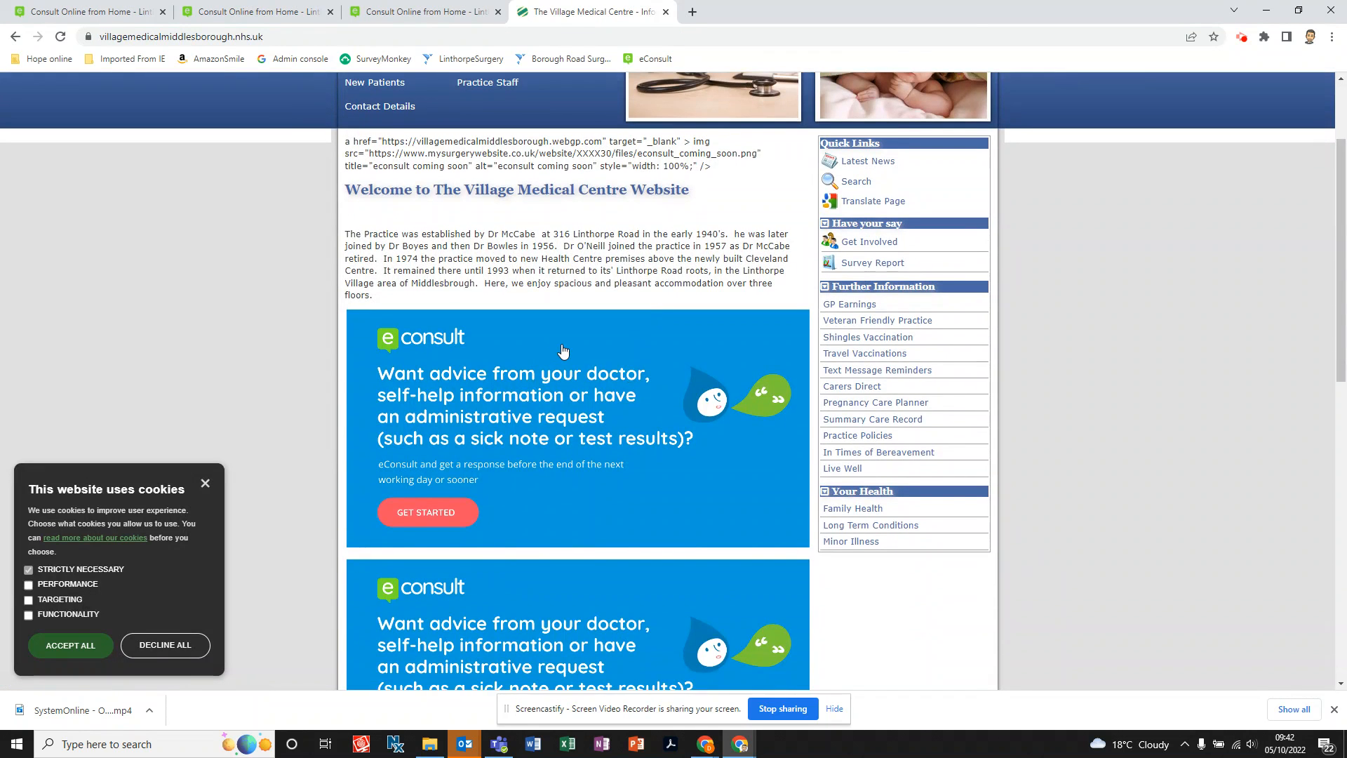
pyautogui.scroll(-3)
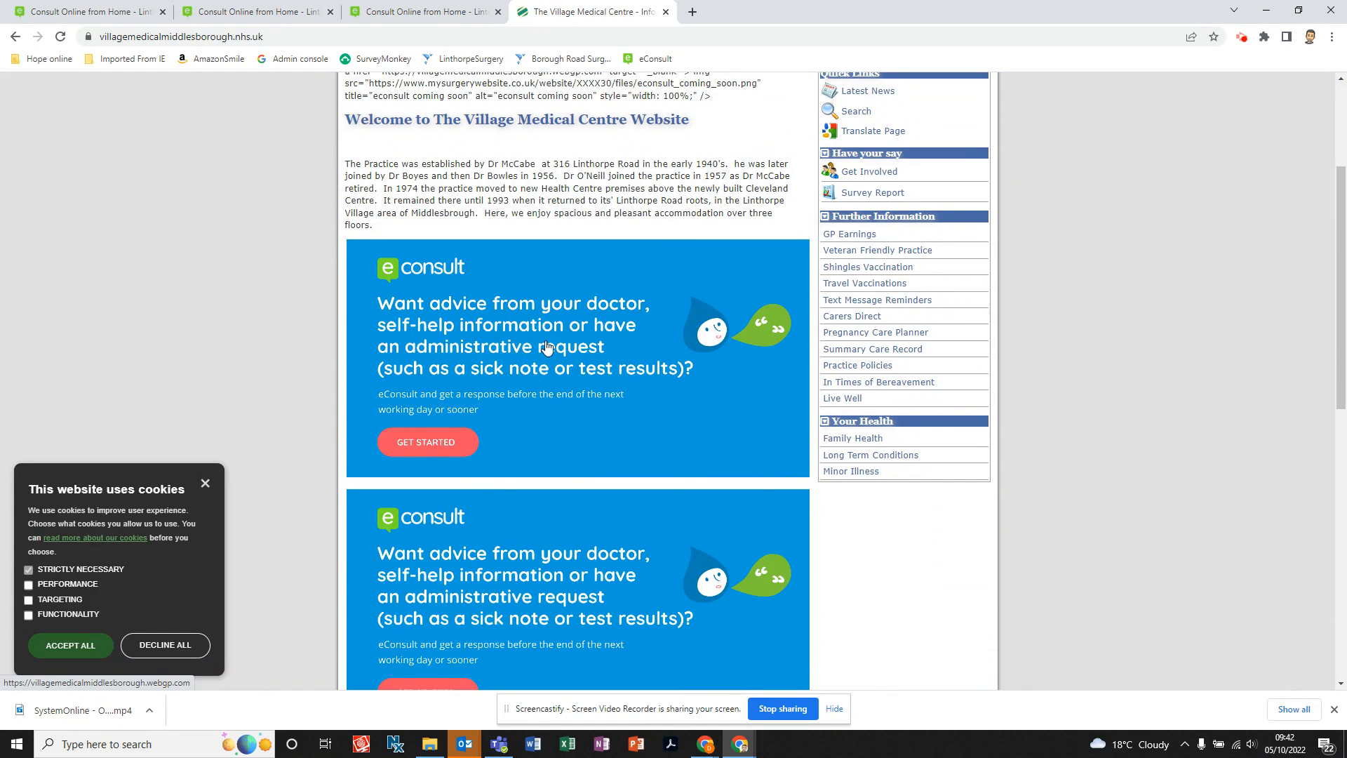
pyautogui.click(428, 441)
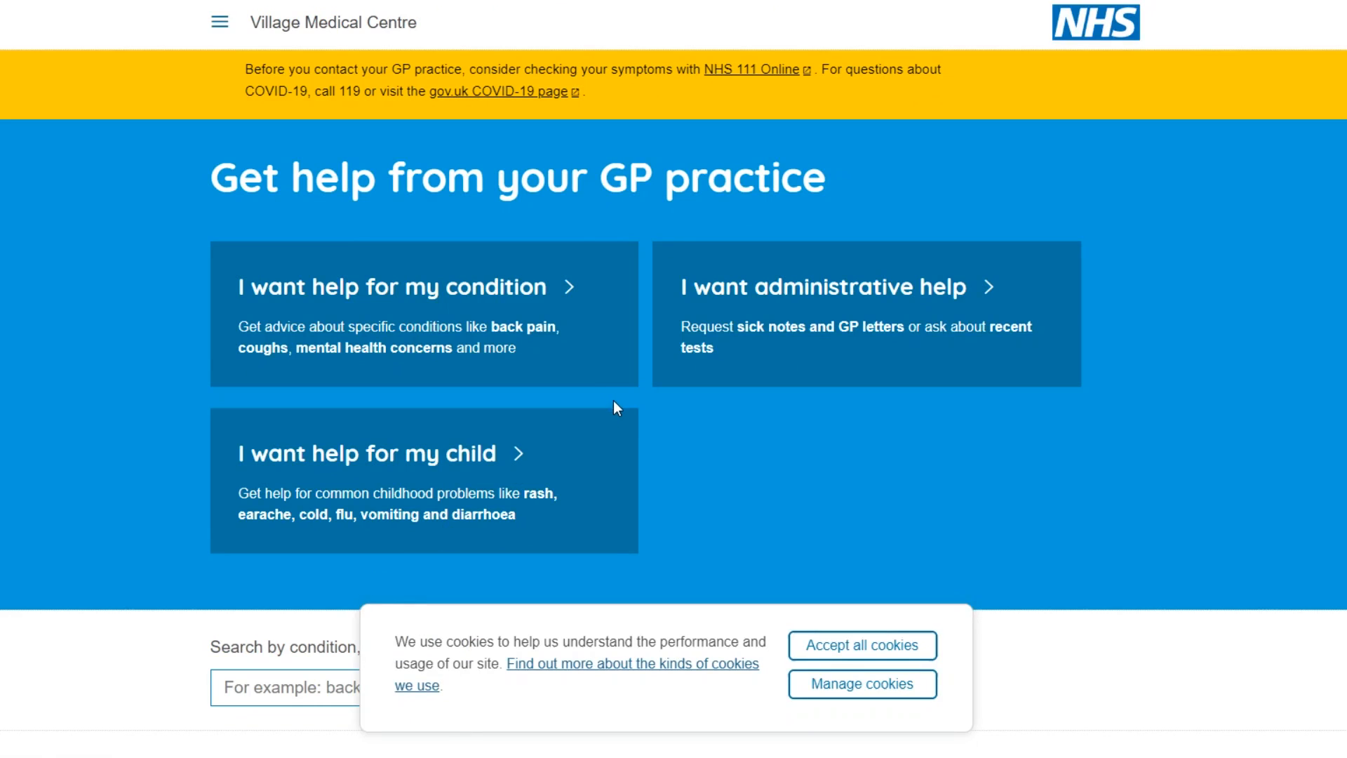
pyautogui.moveTo(647, 410)
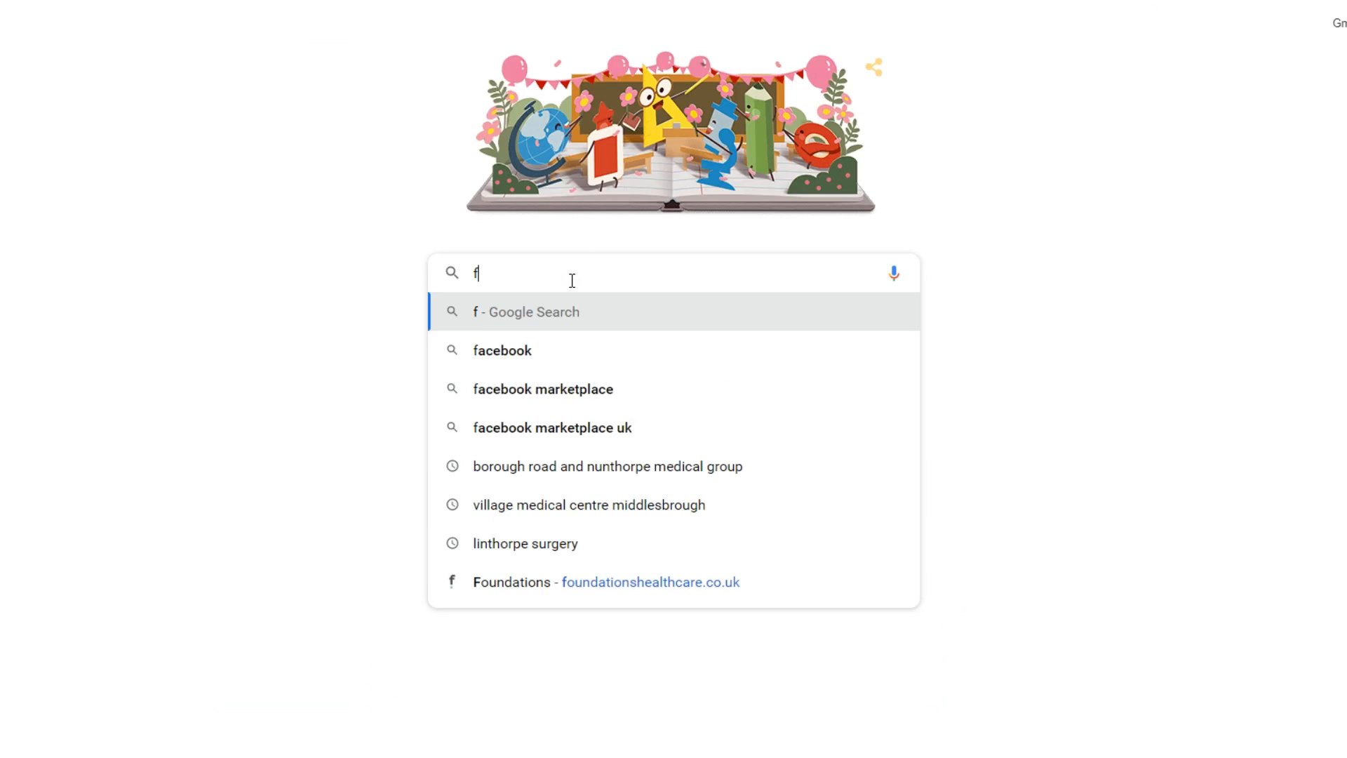
# Search Google for 'foundations medical practice' and scroll through the results
pyautogui.write('oundation')
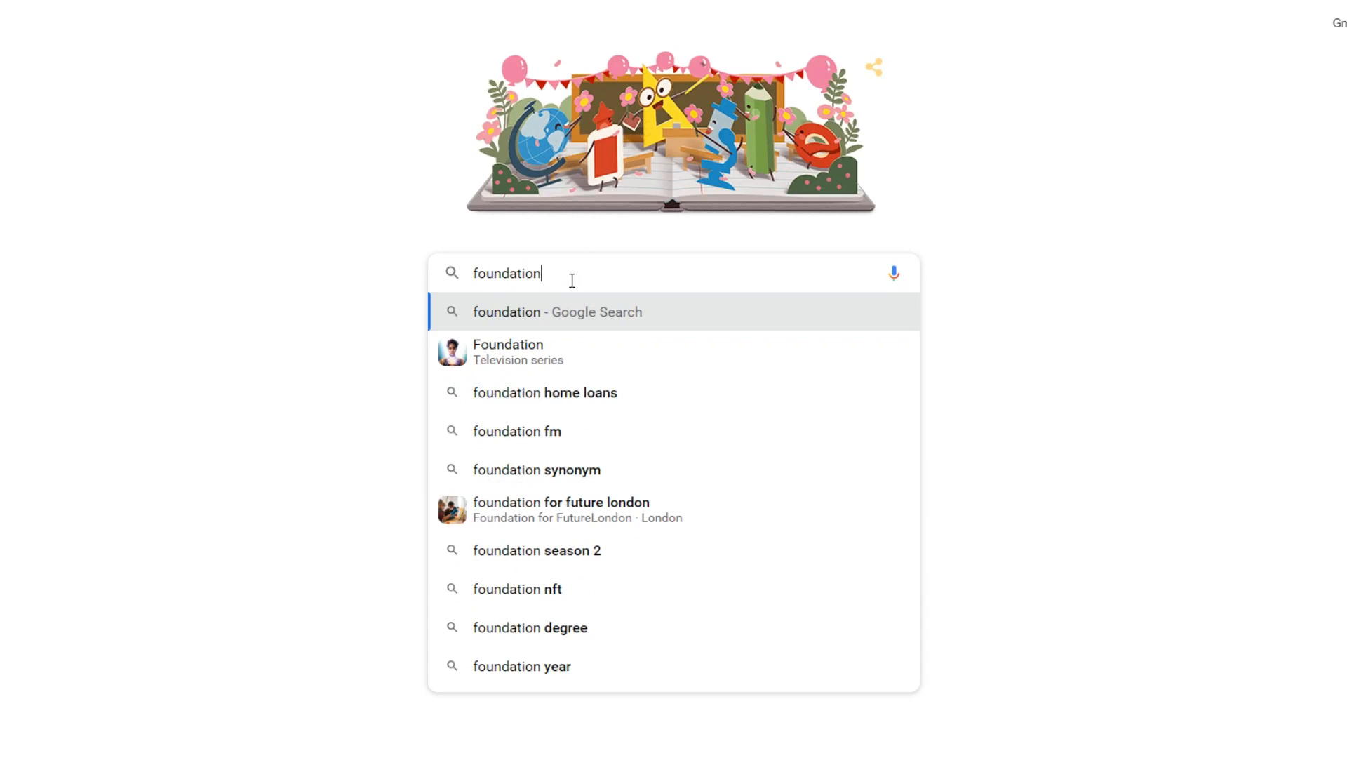
pyautogui.write('s')
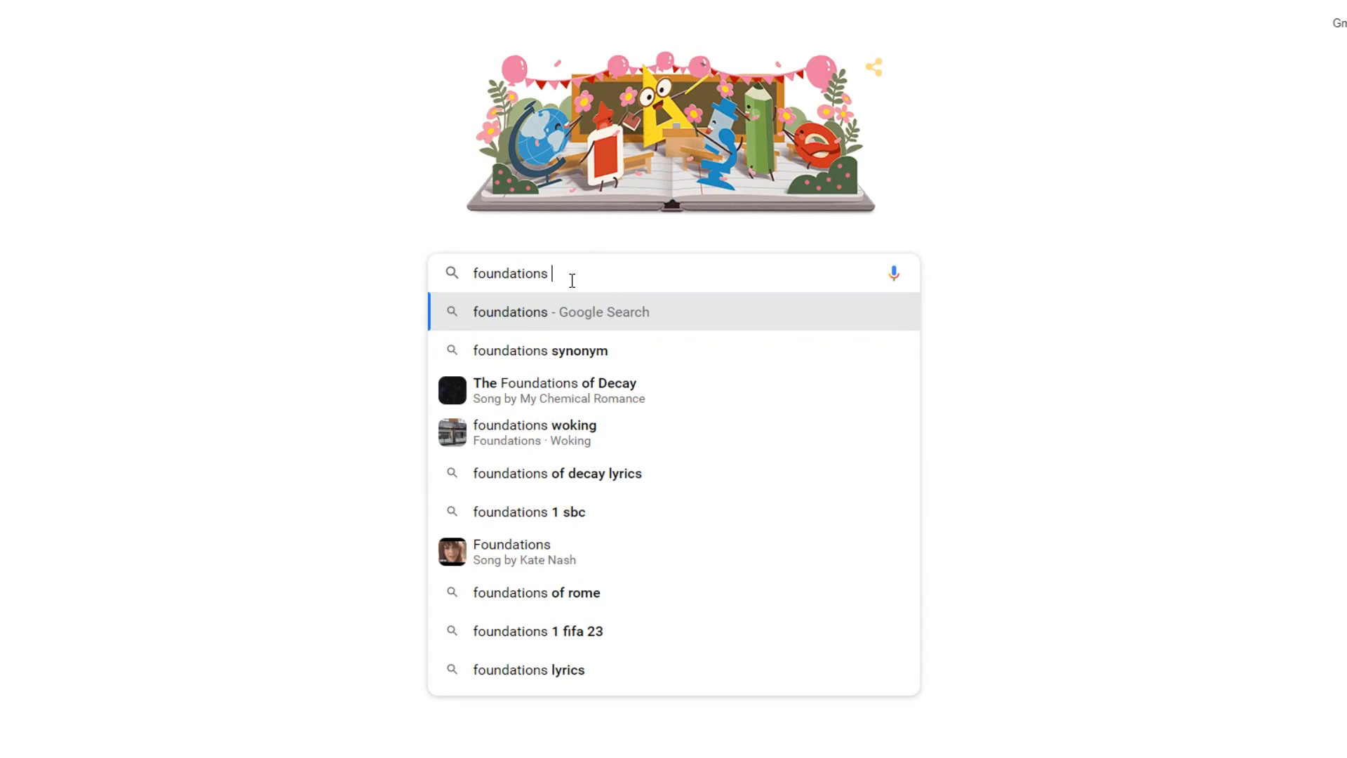
pyautogui.write('medical practice')
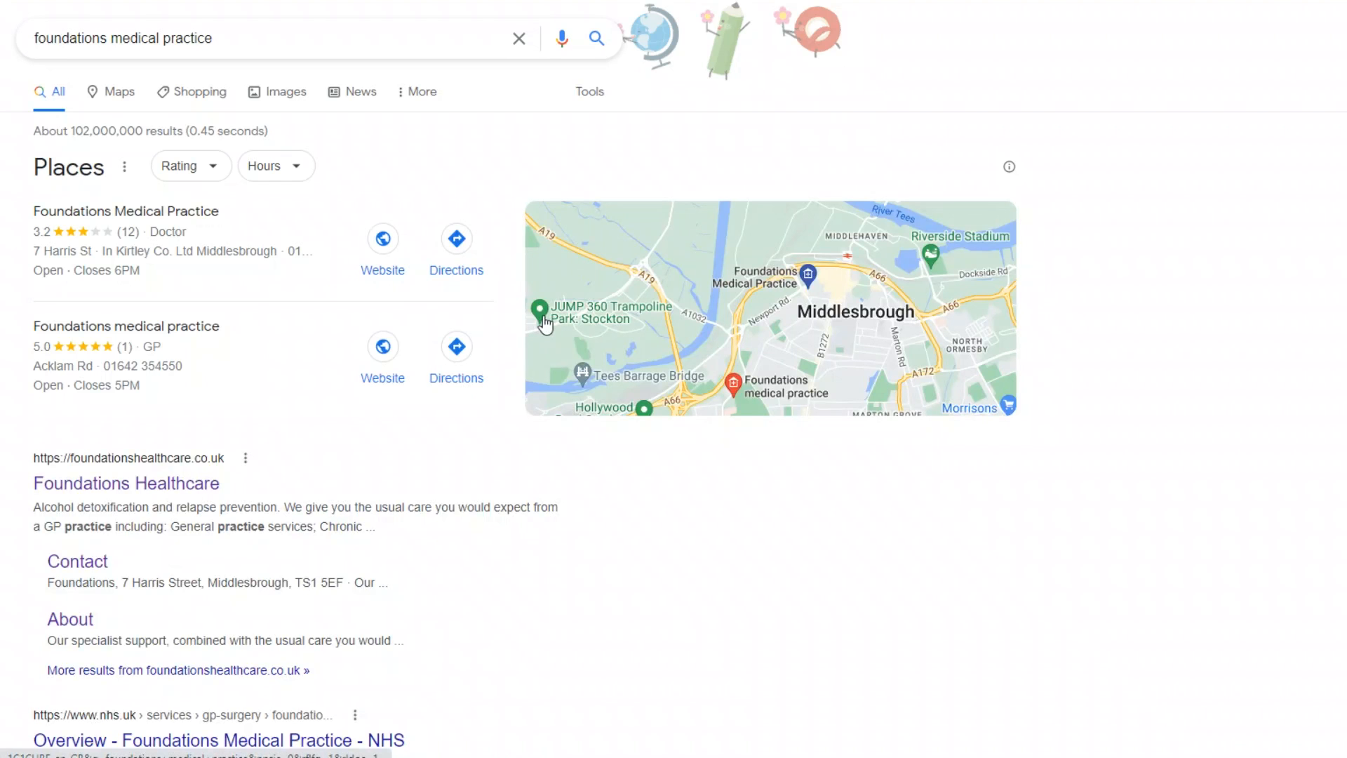
pyautogui.click(731, 356)
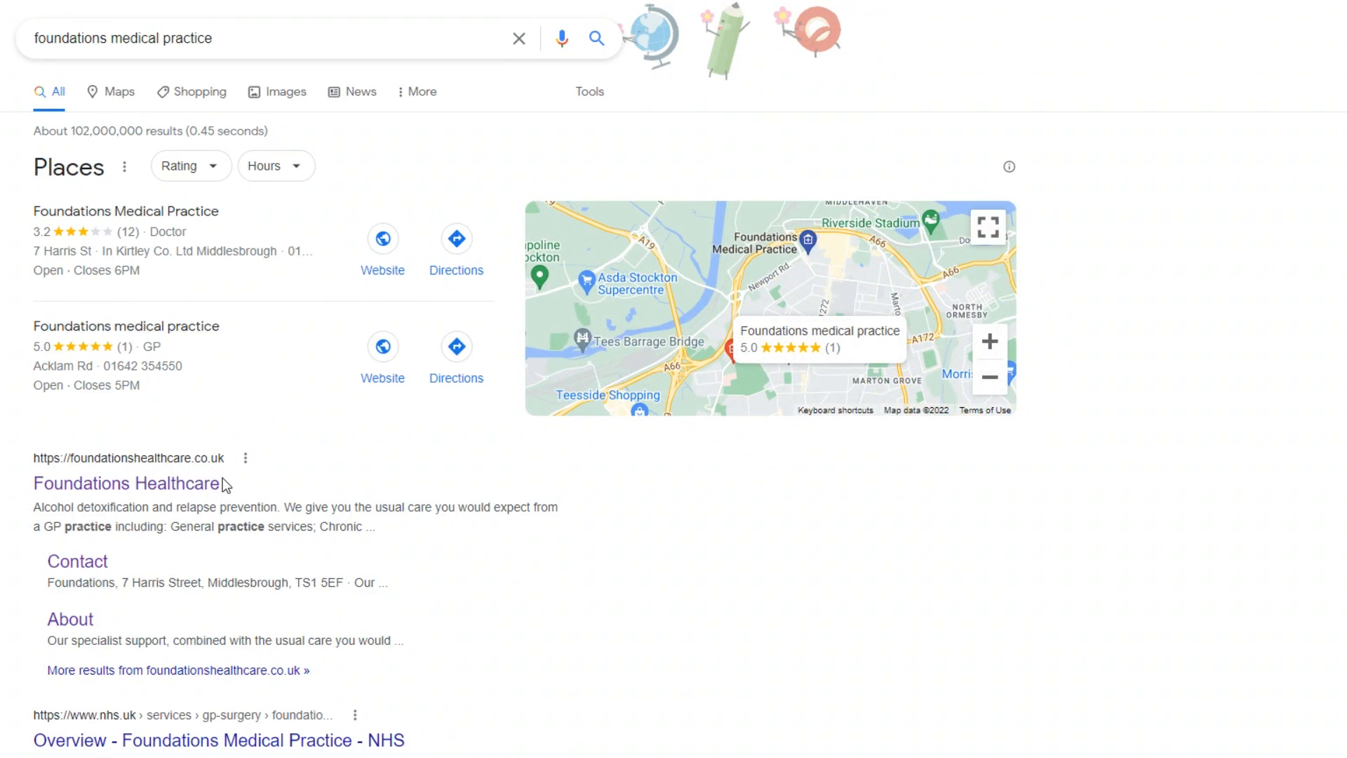
pyautogui.scroll(-3)
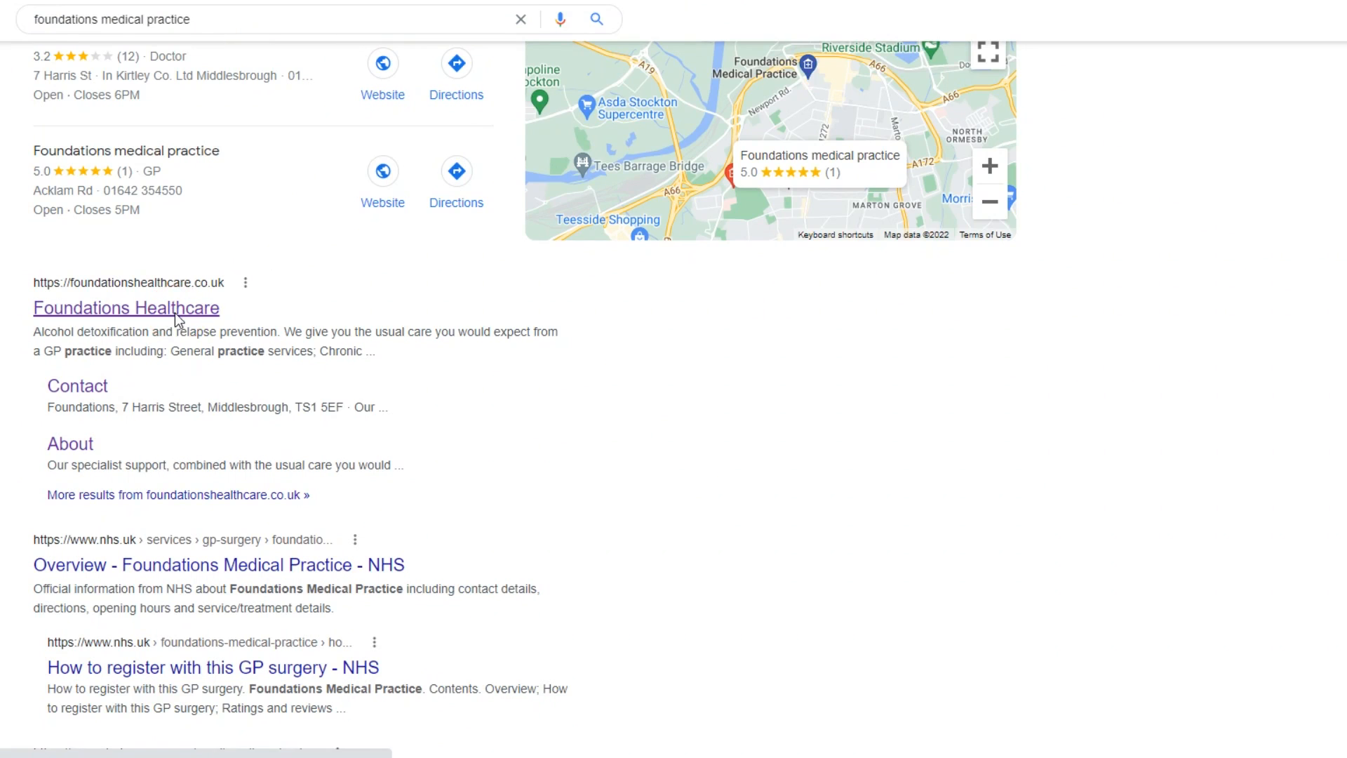
# Open the Foundations Healthcare site and follow its Foundations Acklam Road eConsult link
pyautogui.click(126, 307)
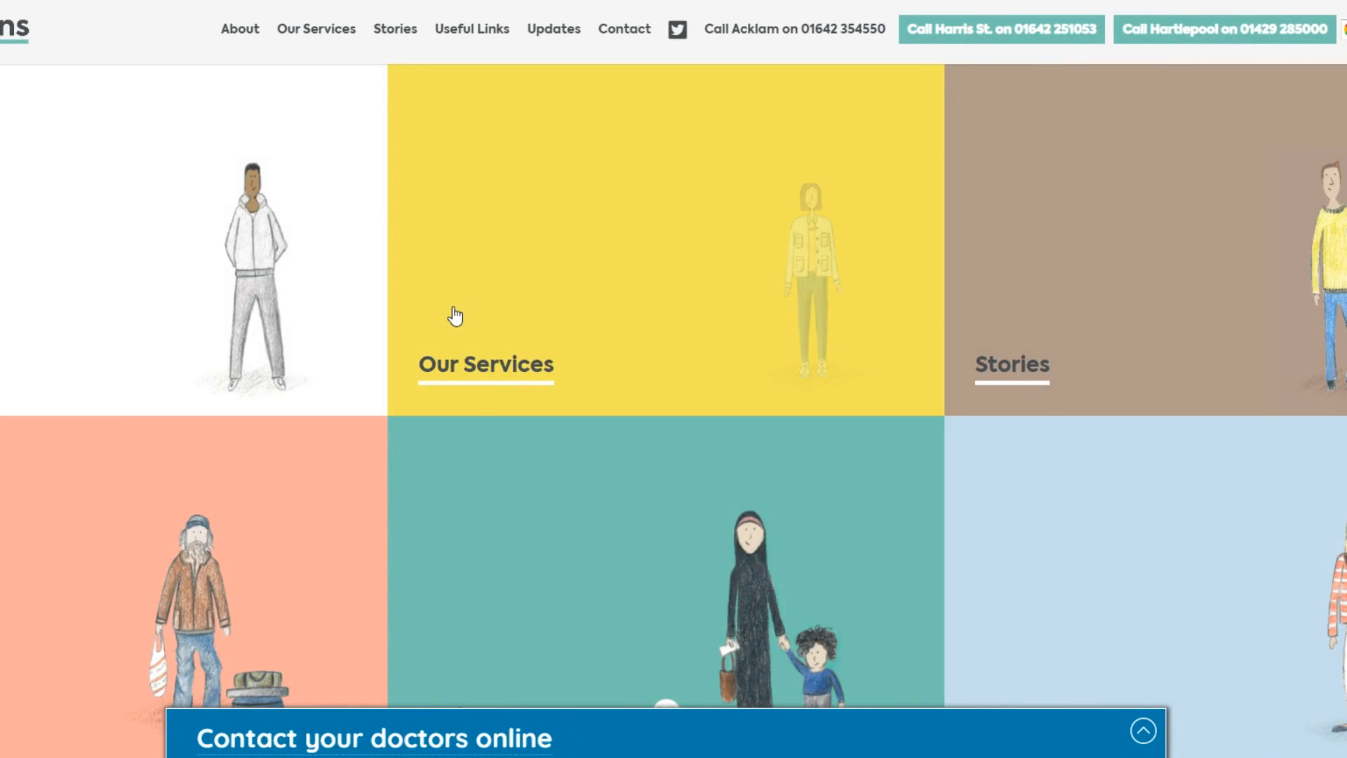
pyautogui.scroll(-3)
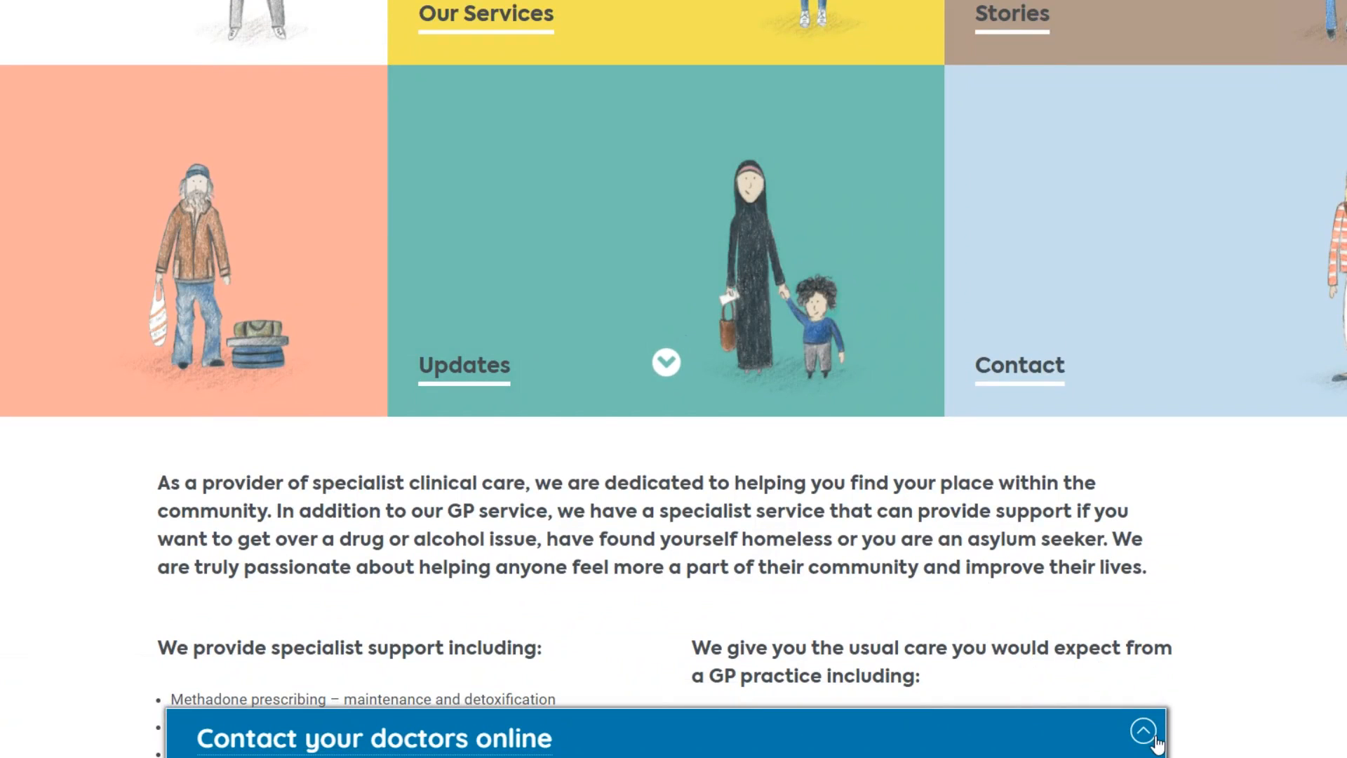
pyautogui.moveTo(839, 739)
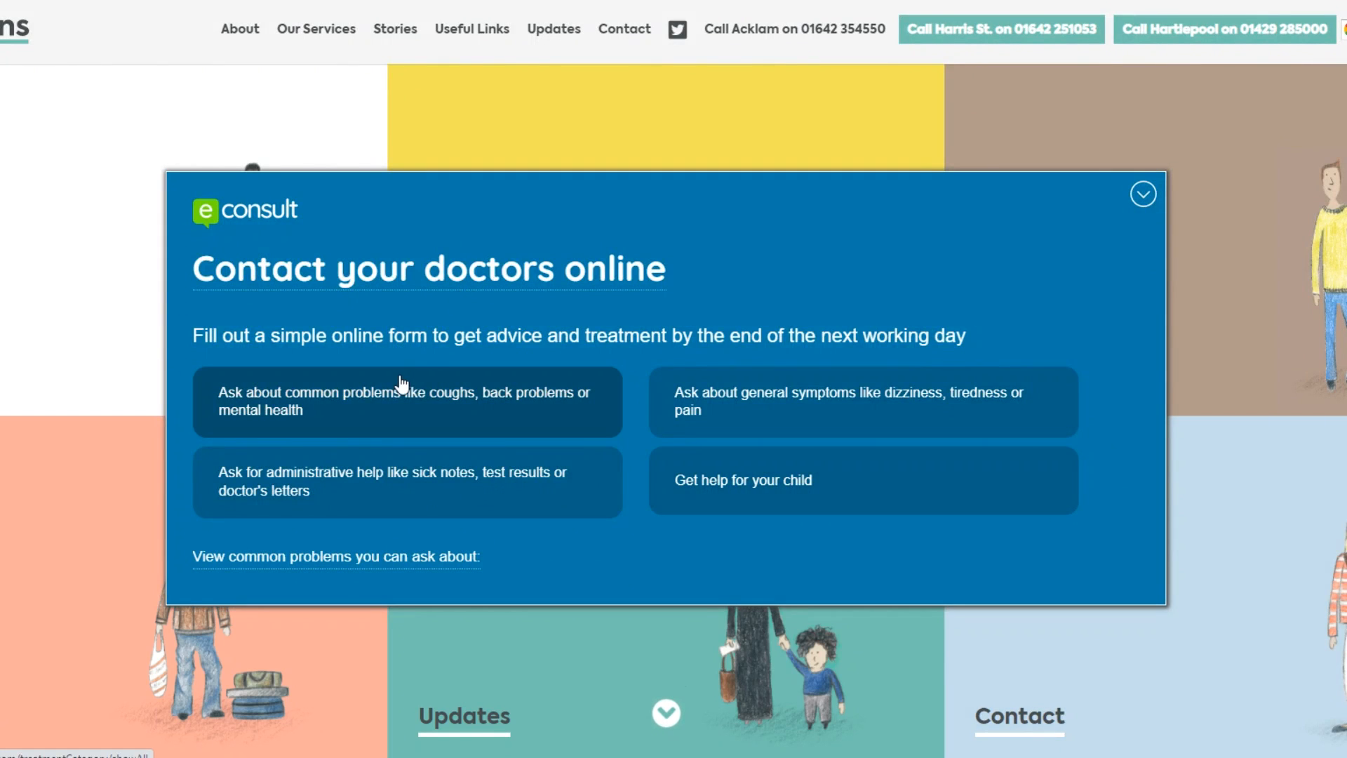
pyautogui.moveTo(424, 454)
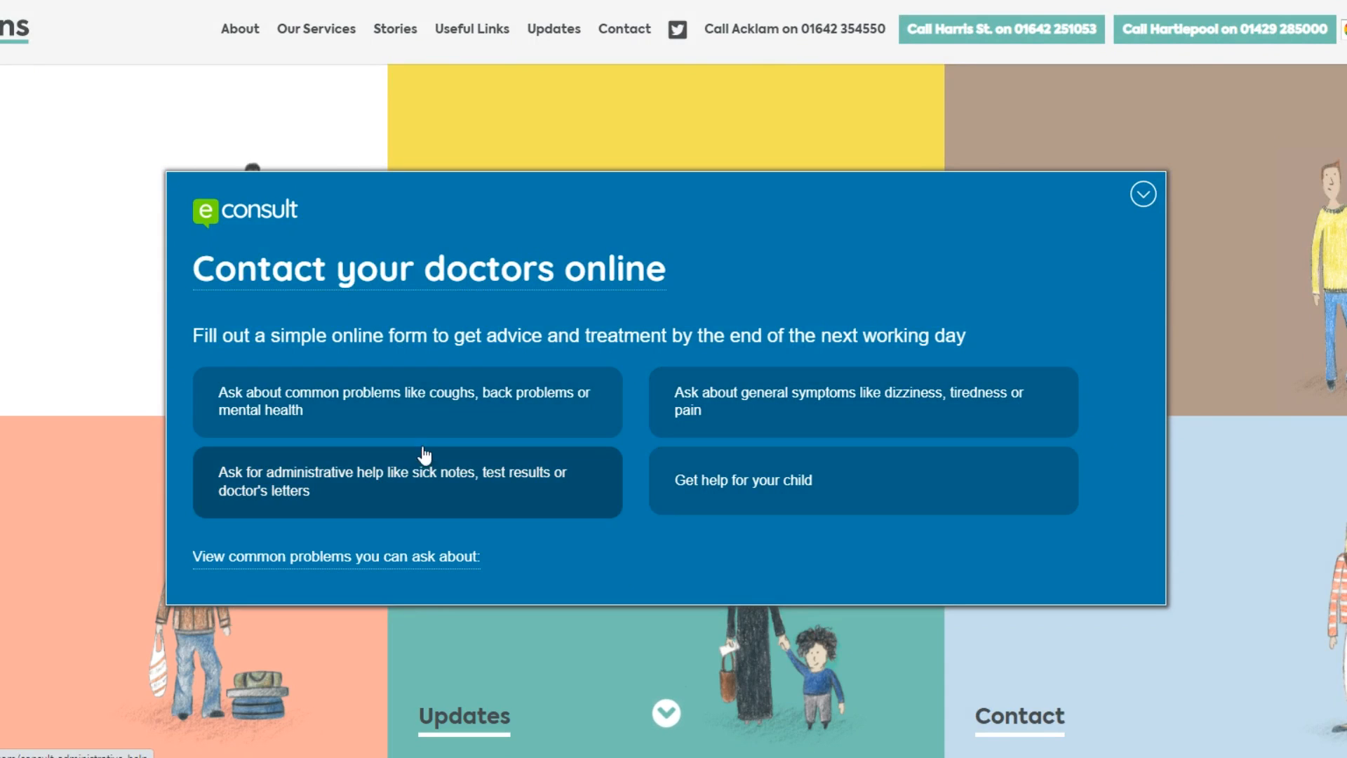
pyautogui.click(335, 557)
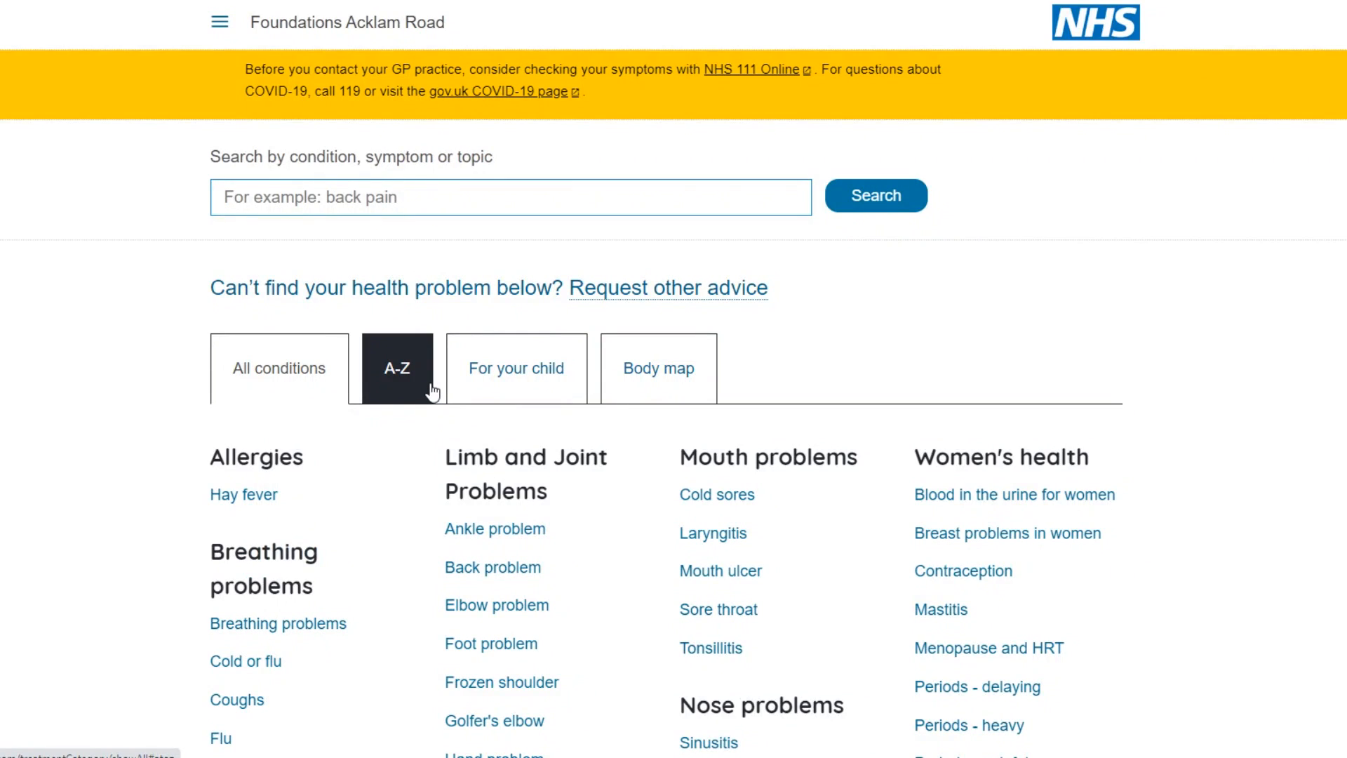
pyautogui.moveTo(771, 307)
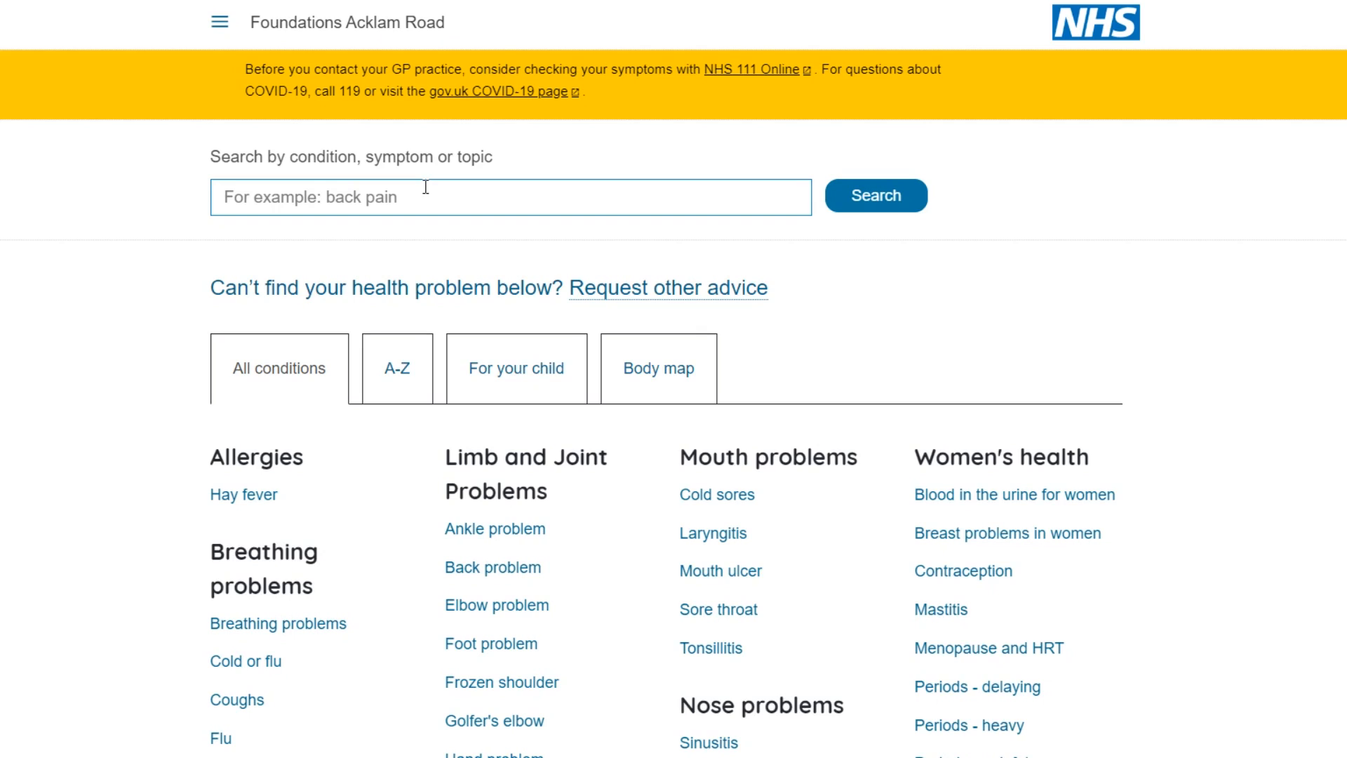
pyautogui.moveTo(585, 185)
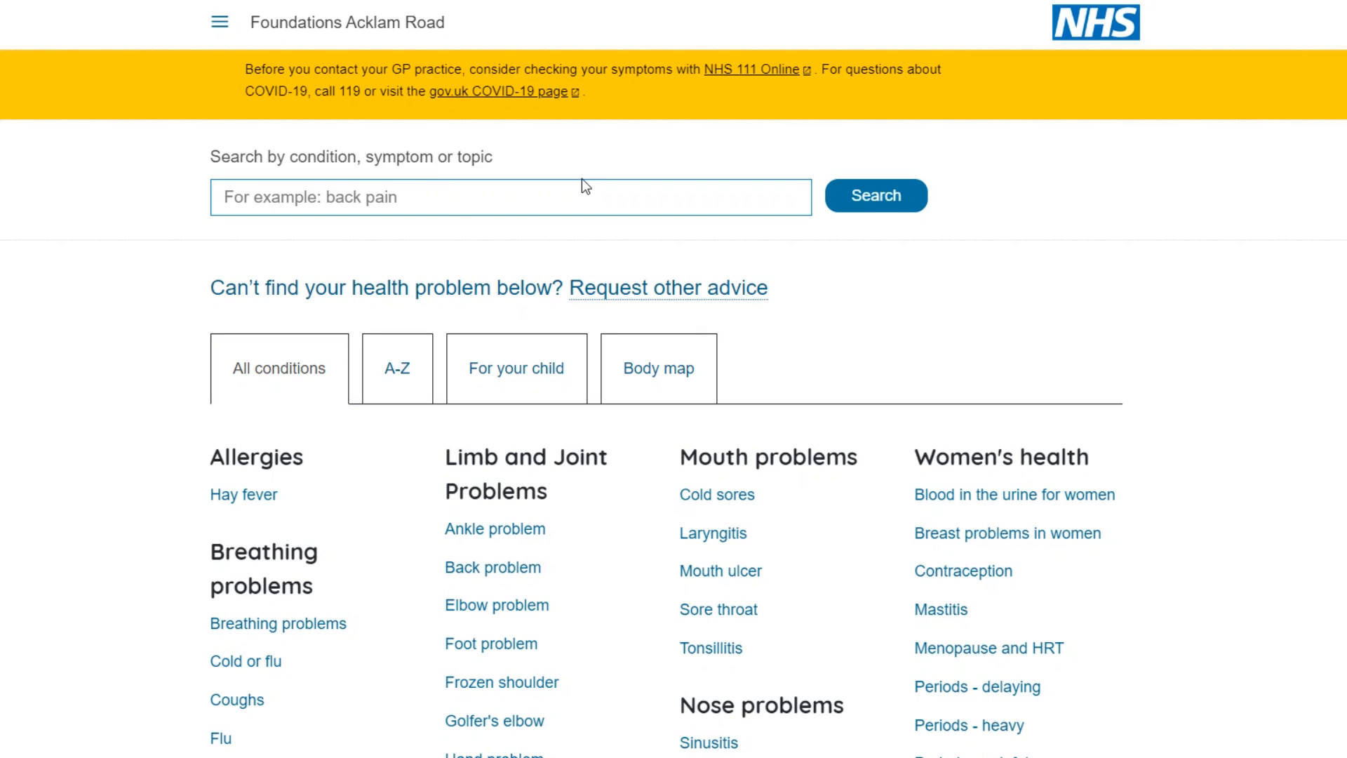
pyautogui.moveTo(991, 120)
pyautogui.write('e')
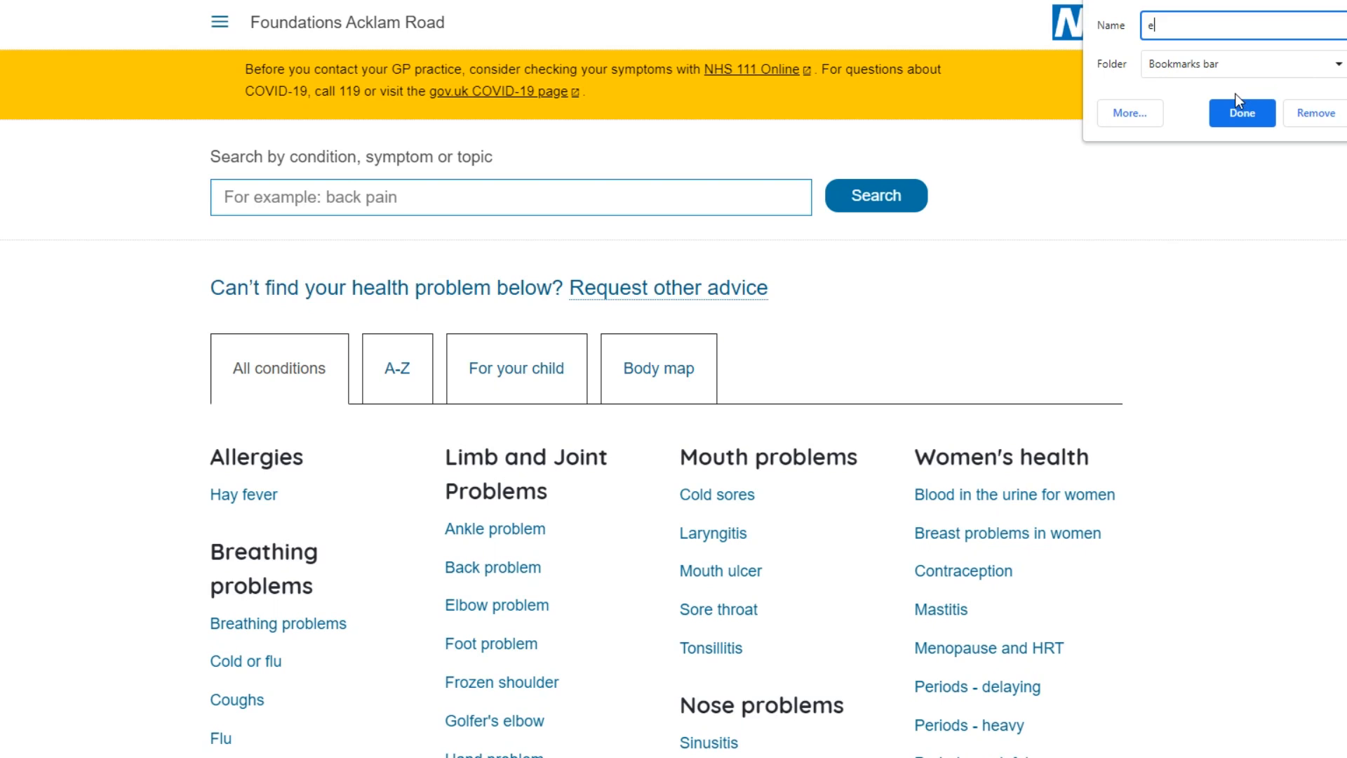
# Name the Acklam Road bookmark 'eConsult' in the Bookmarks bar and save it
pyautogui.write('Consult')
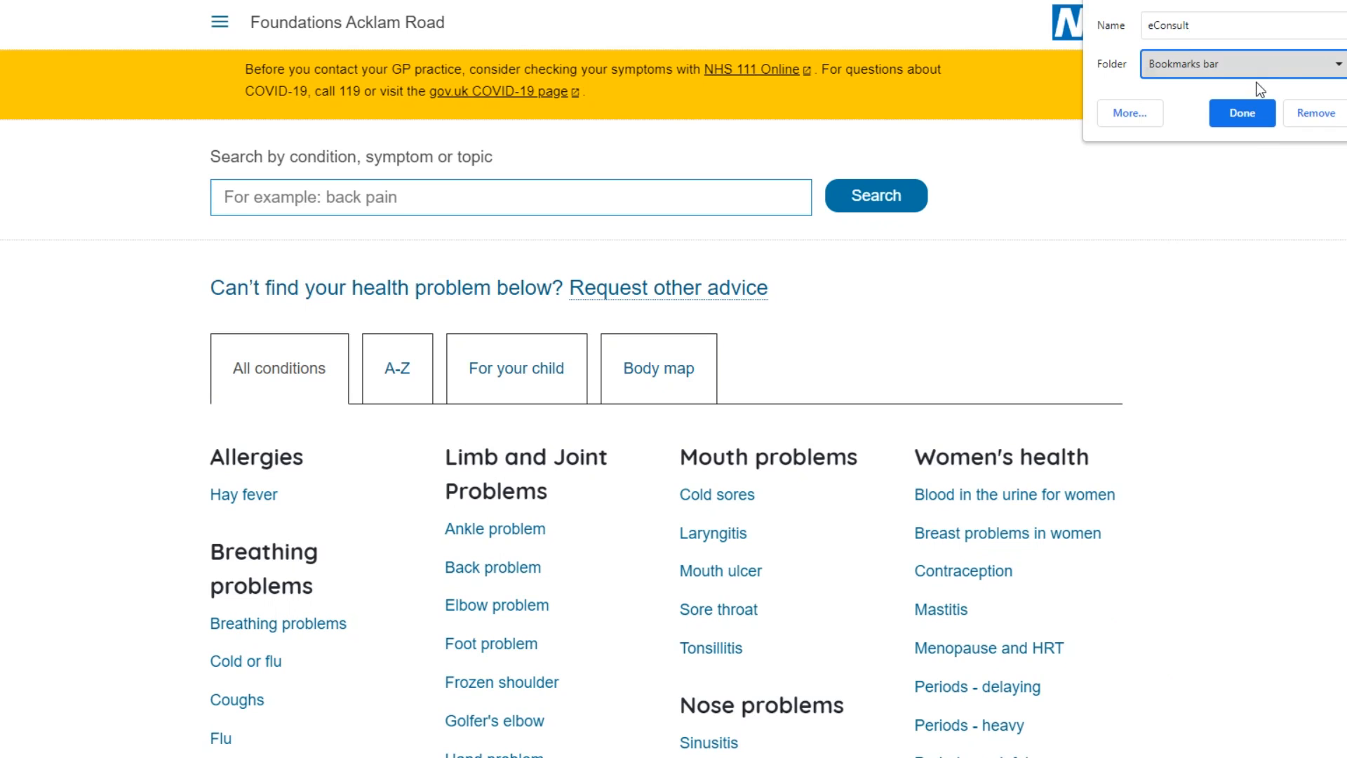
pyautogui.click(1241, 112)
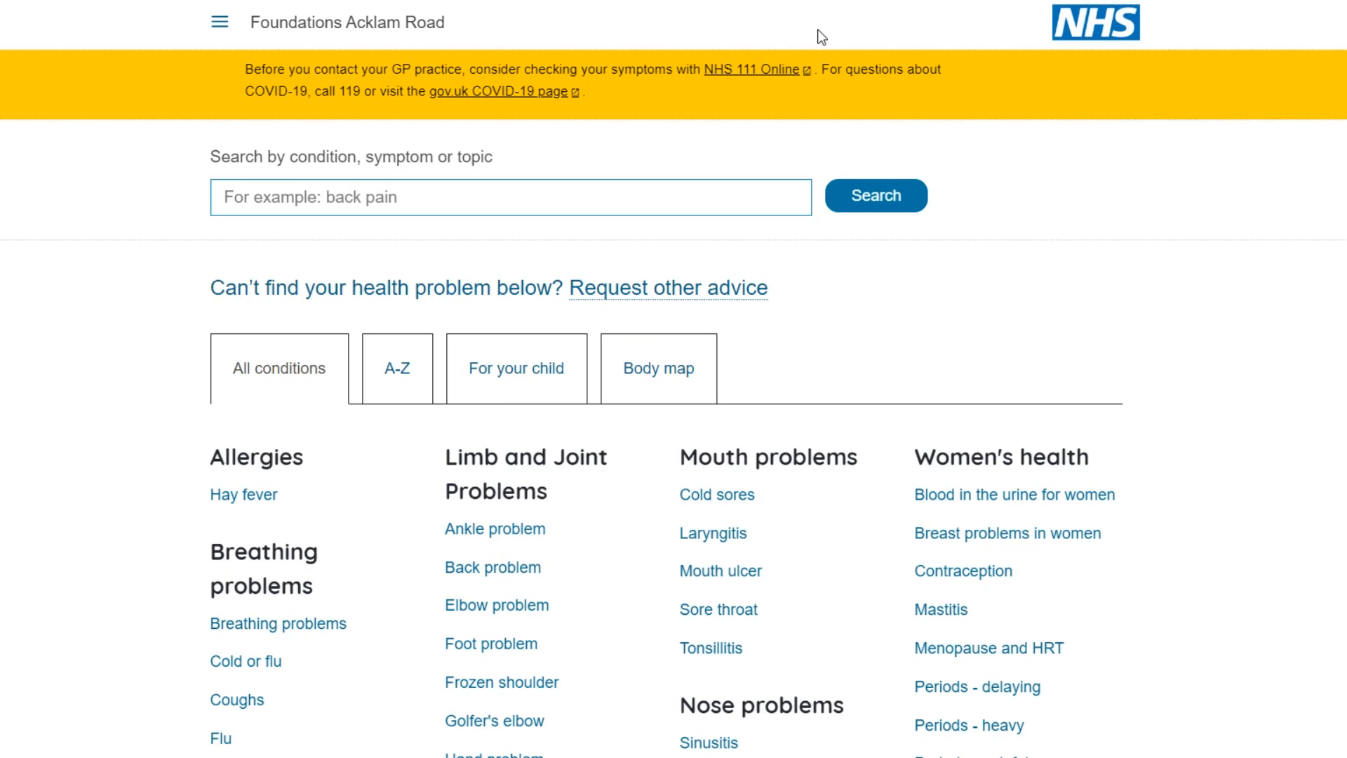